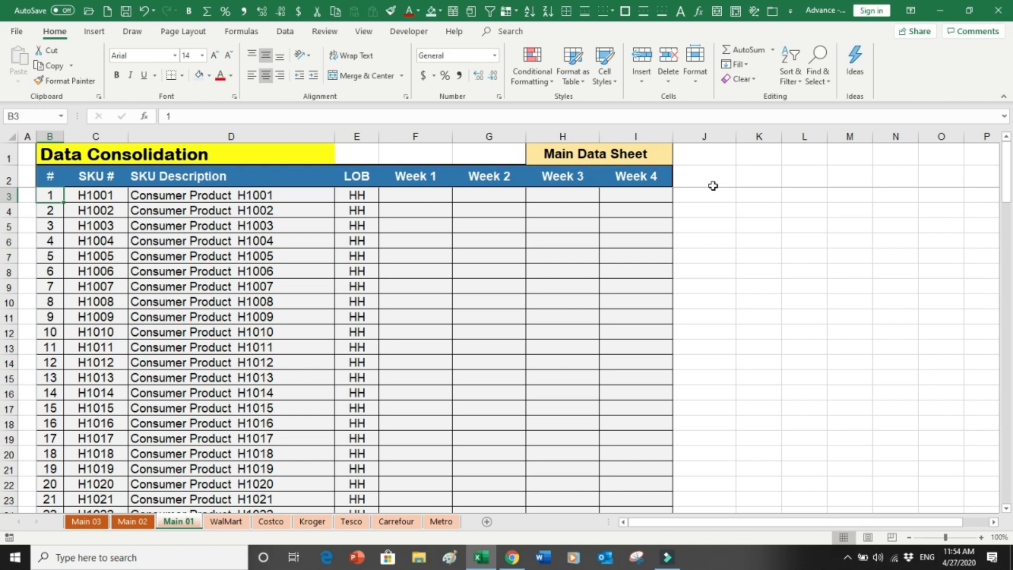
Select an empty Week 3 cell on Main 01 and show the Data ribbon tools.
left_click(562, 210)
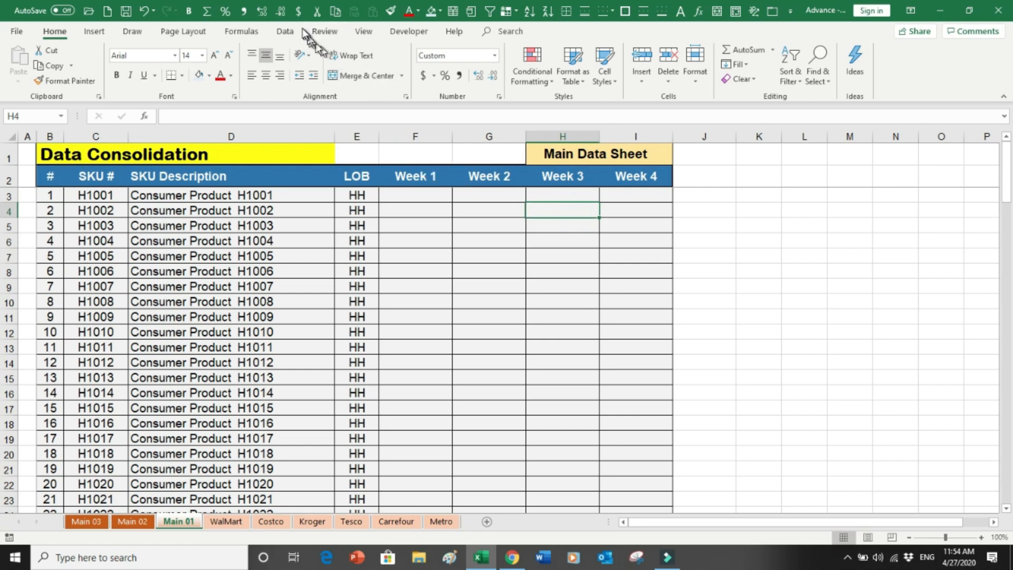
left_click(284, 31)
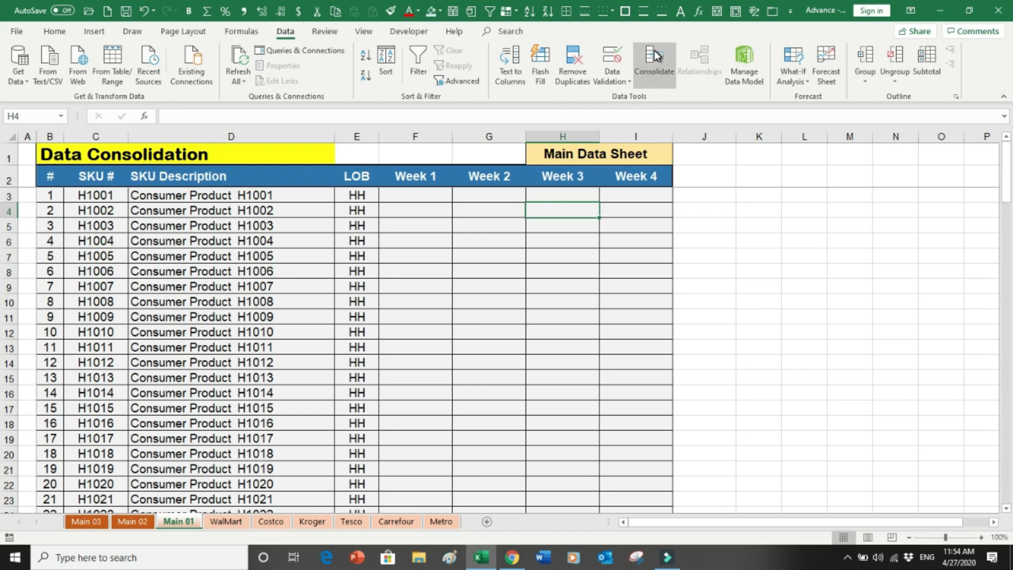
mouse_move(654, 61)
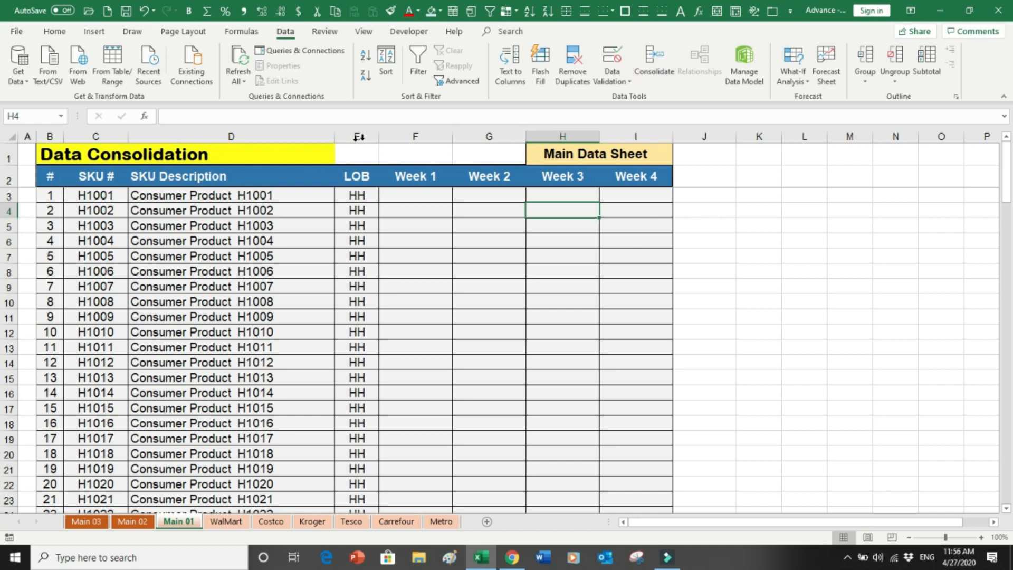
left_click(562, 271)
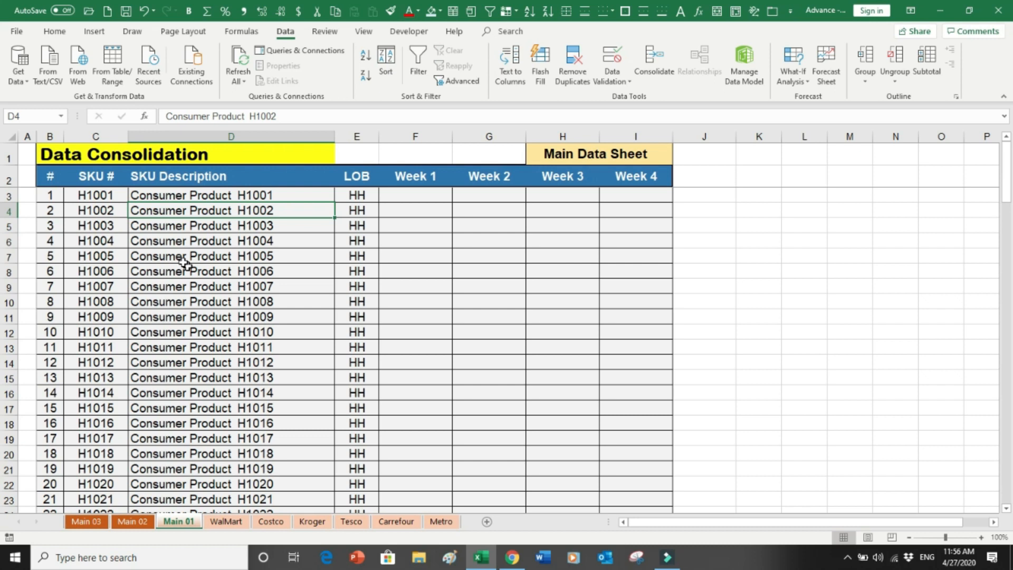
left_click(96, 136)
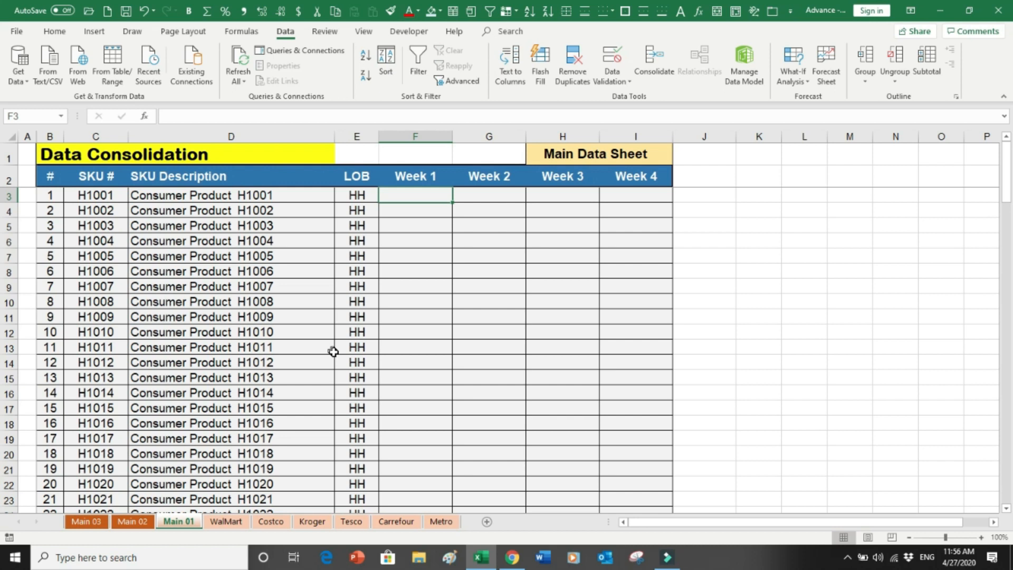
left_click(561, 194)
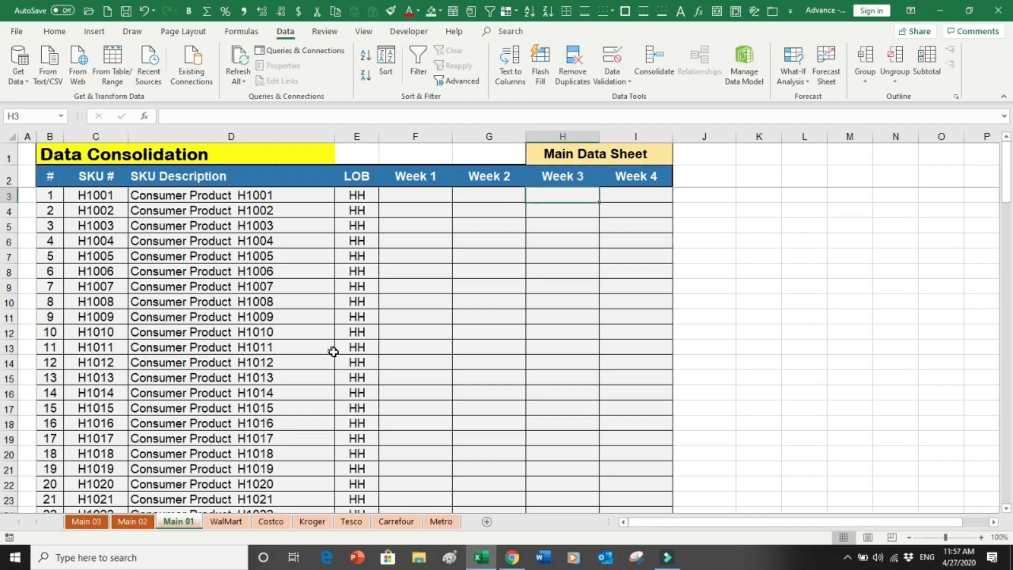
left_click(414, 194)
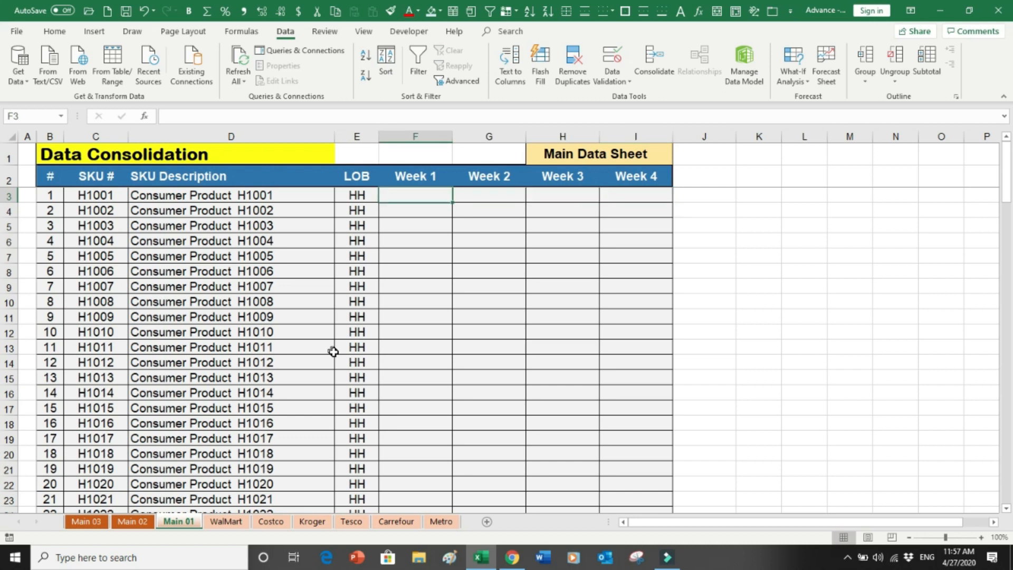
mouse_move(322, 354)
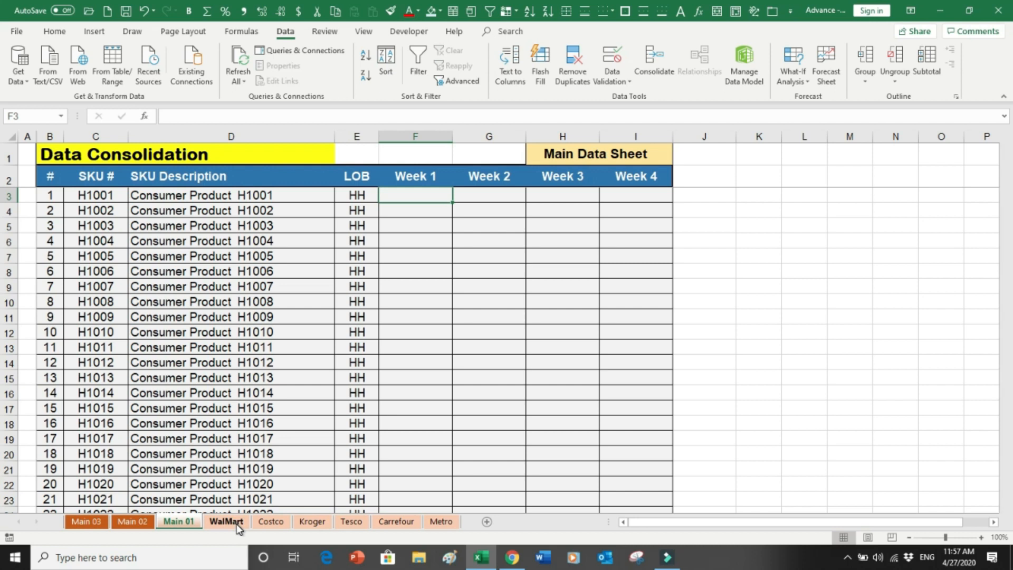
left_click(270, 522)
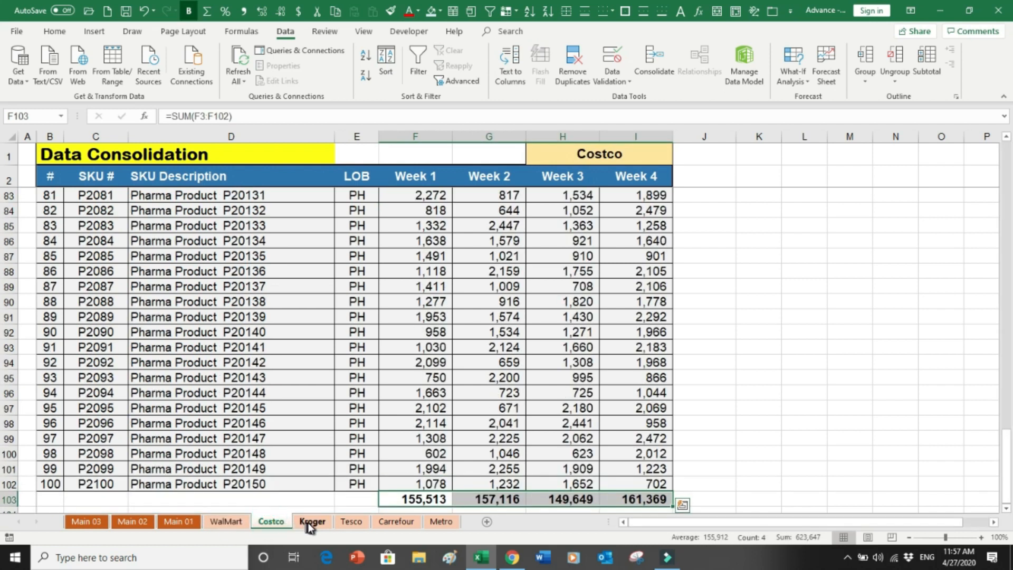
left_click(352, 521)
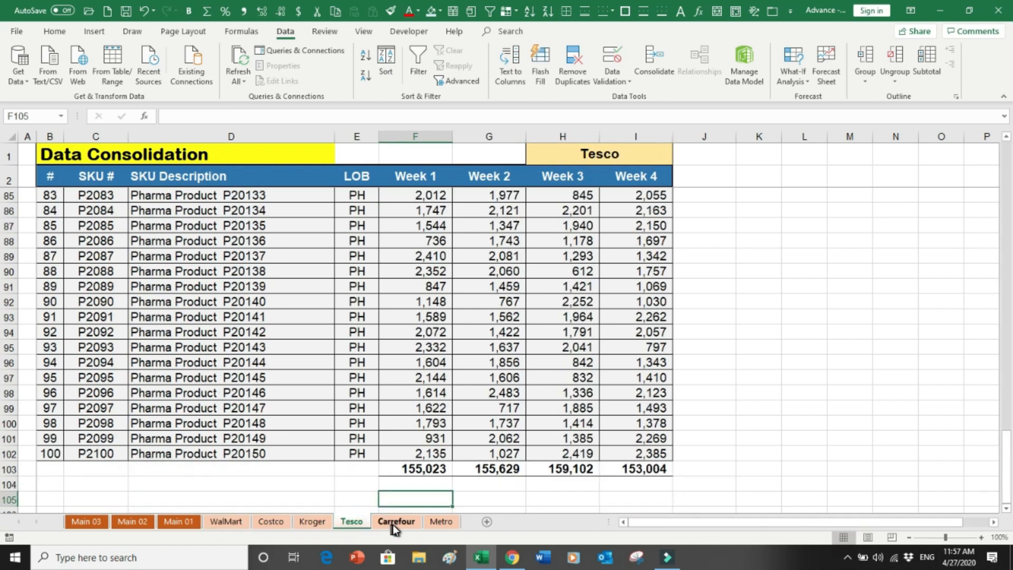
left_click(441, 521)
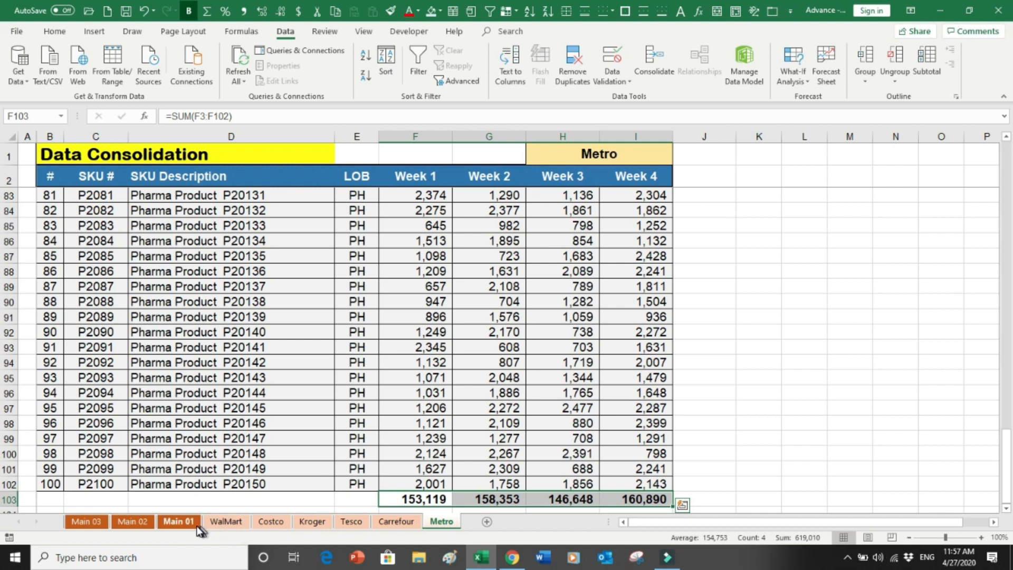
left_click(179, 521)
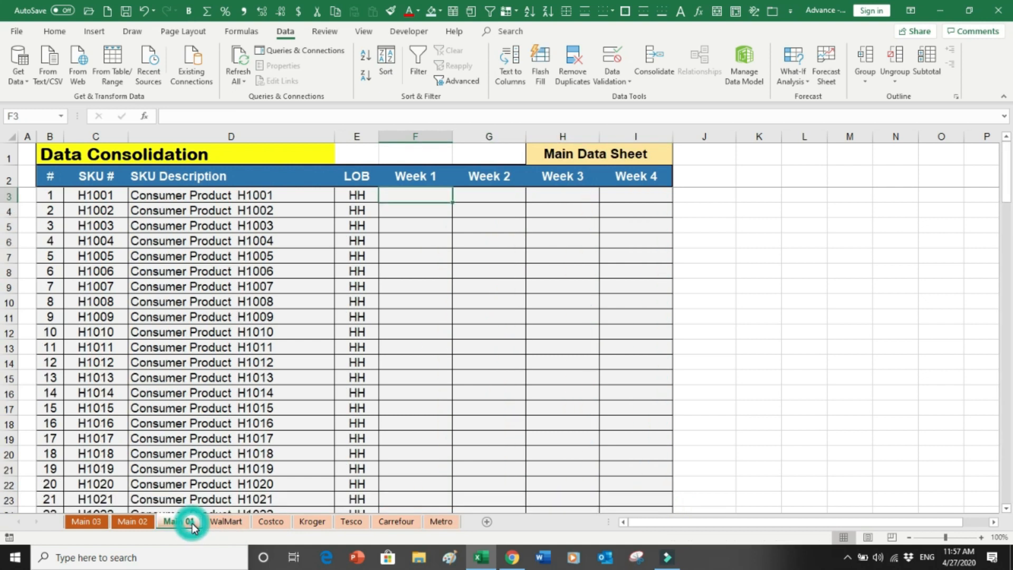
left_click(179, 521)
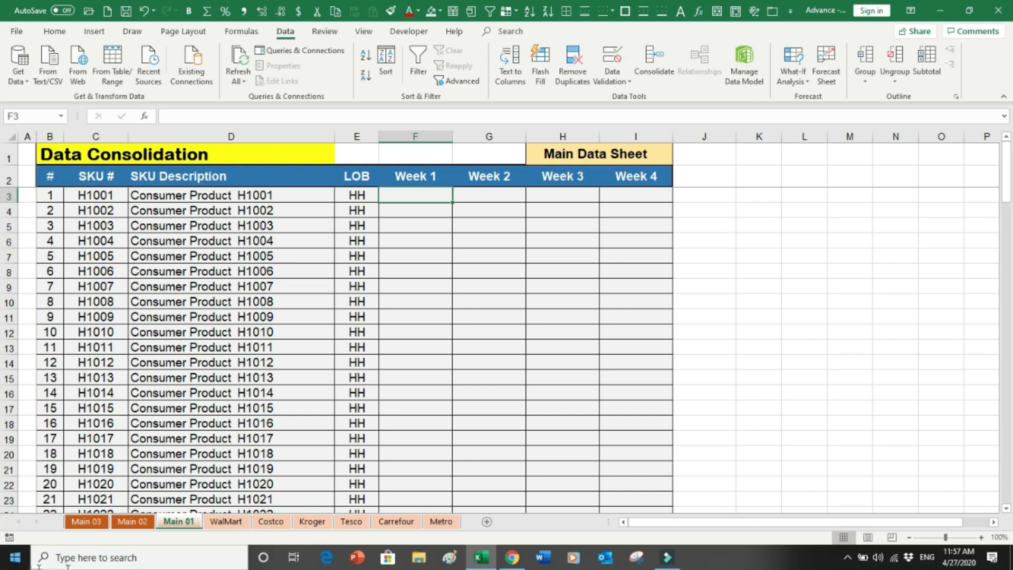
left_click(49, 195)
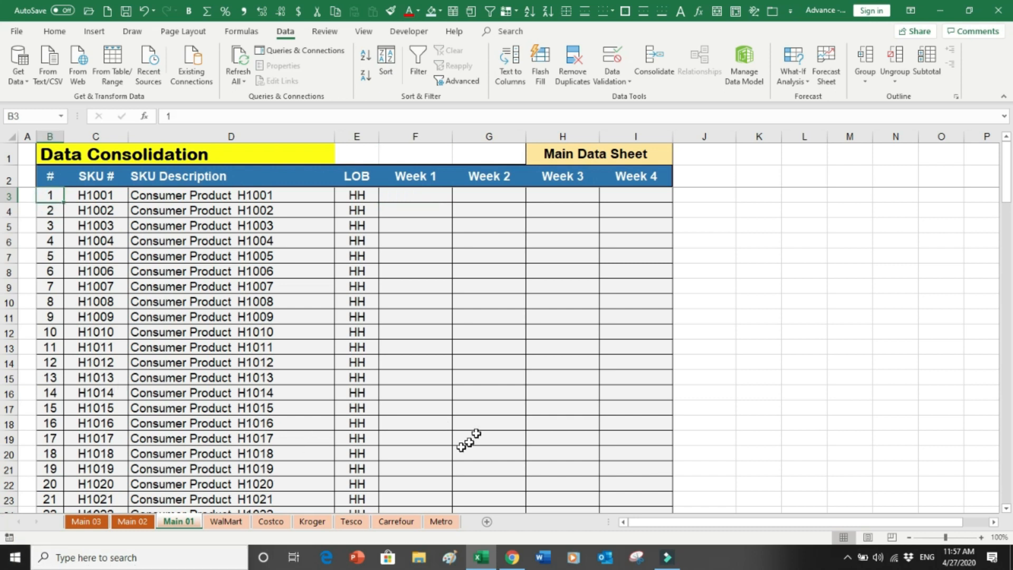
left_click(311, 522)
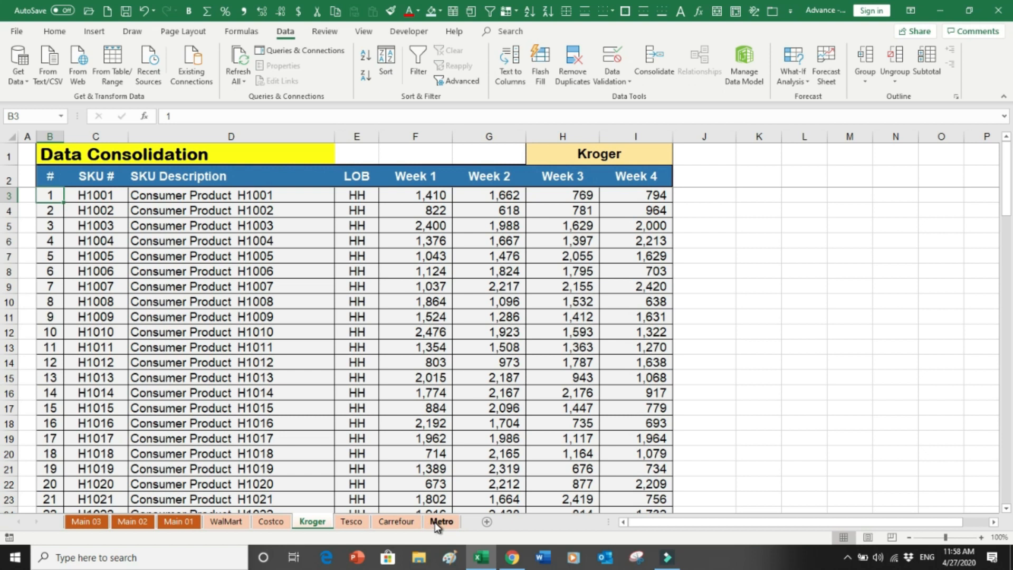
left_click(442, 522)
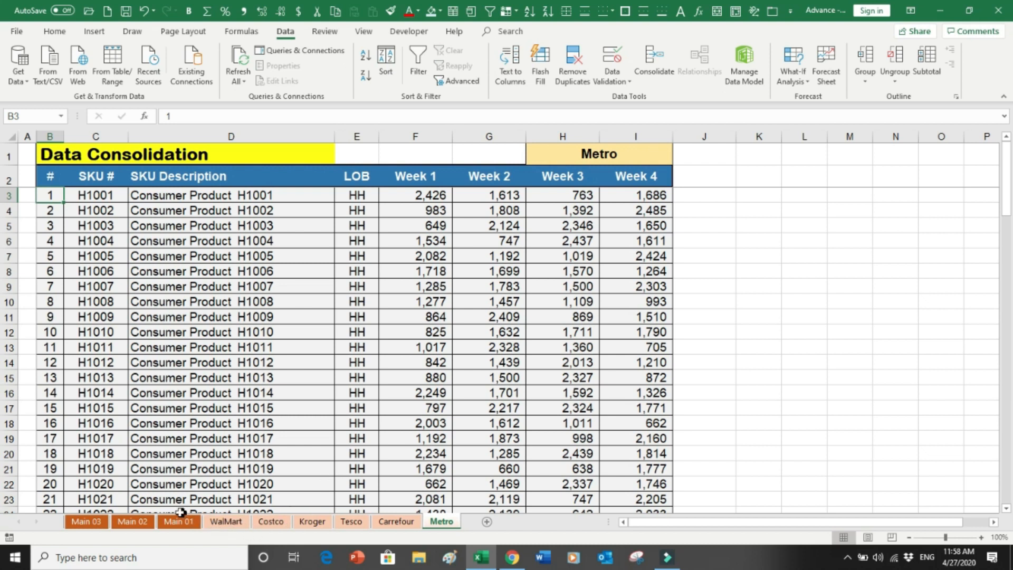
left_click(179, 521)
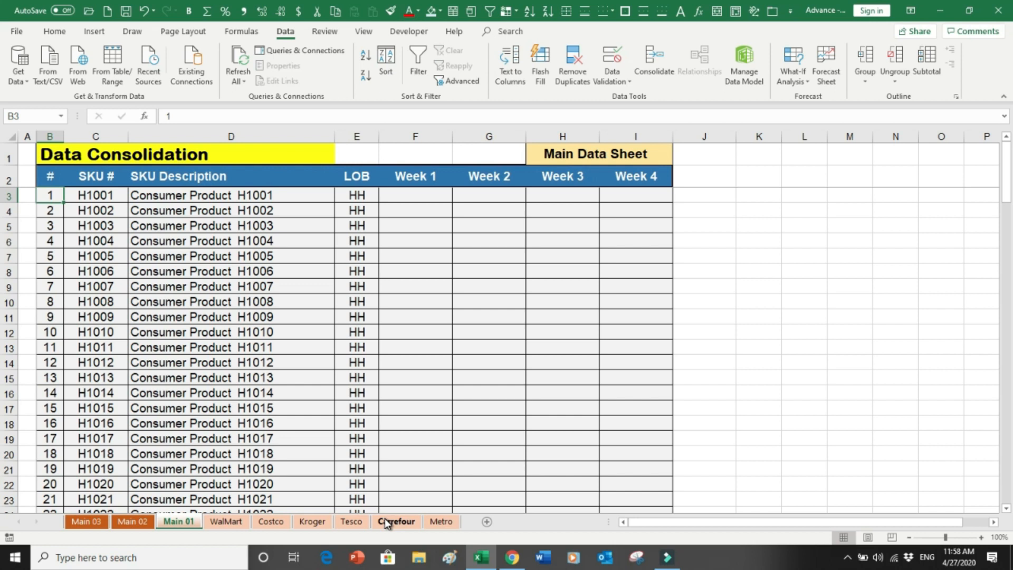
left_click(355, 483)
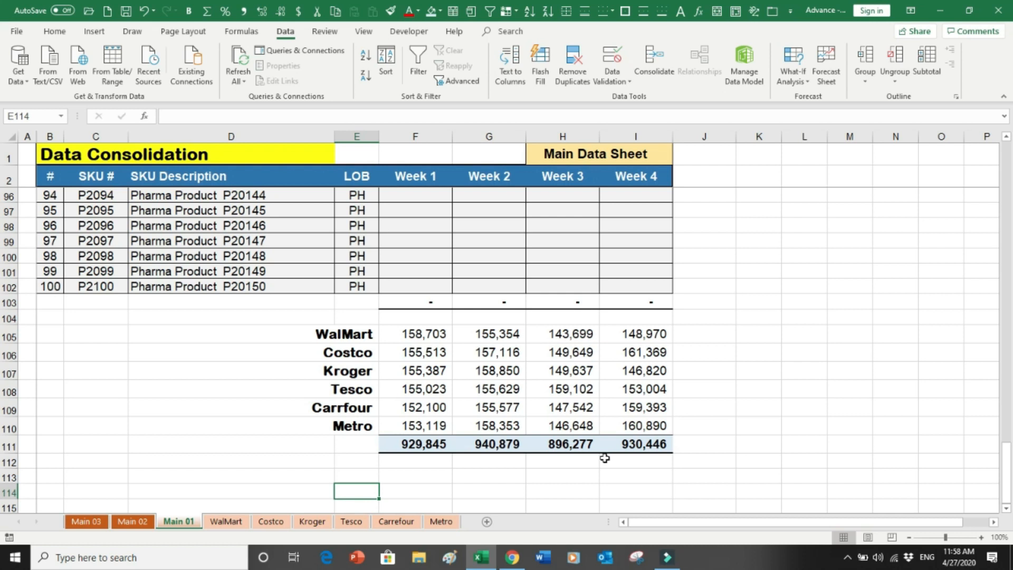
mouse_move(460, 453)
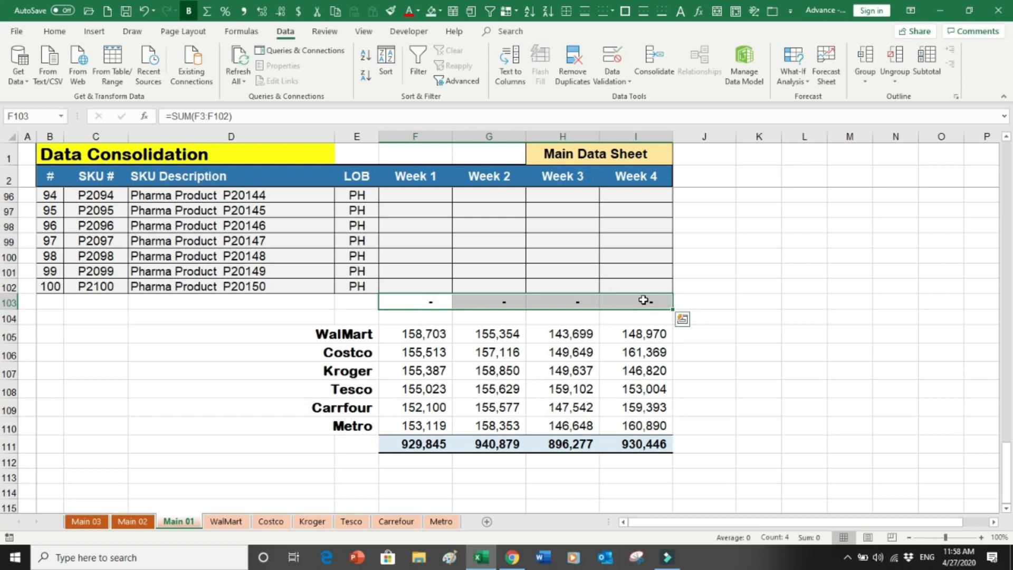
left_click(414, 333)
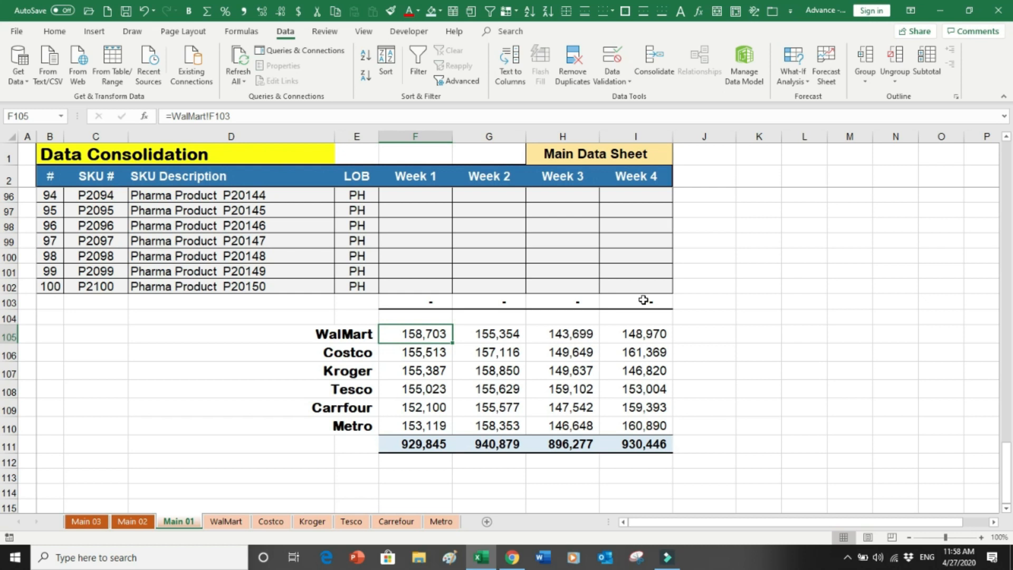
left_click(415, 196)
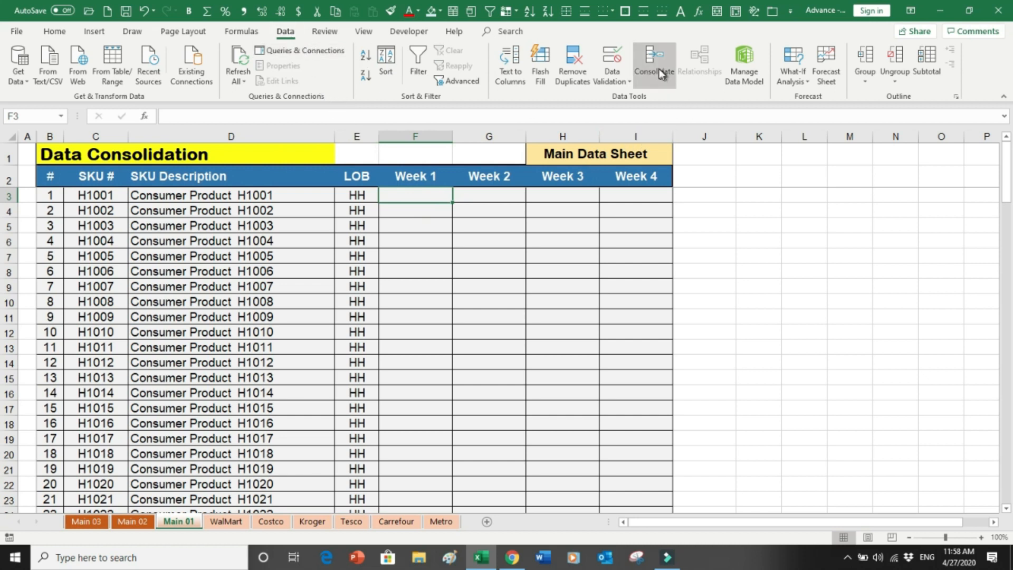
In the Consolidate dialog keep Sum as the combining function.
left_click(653, 64)
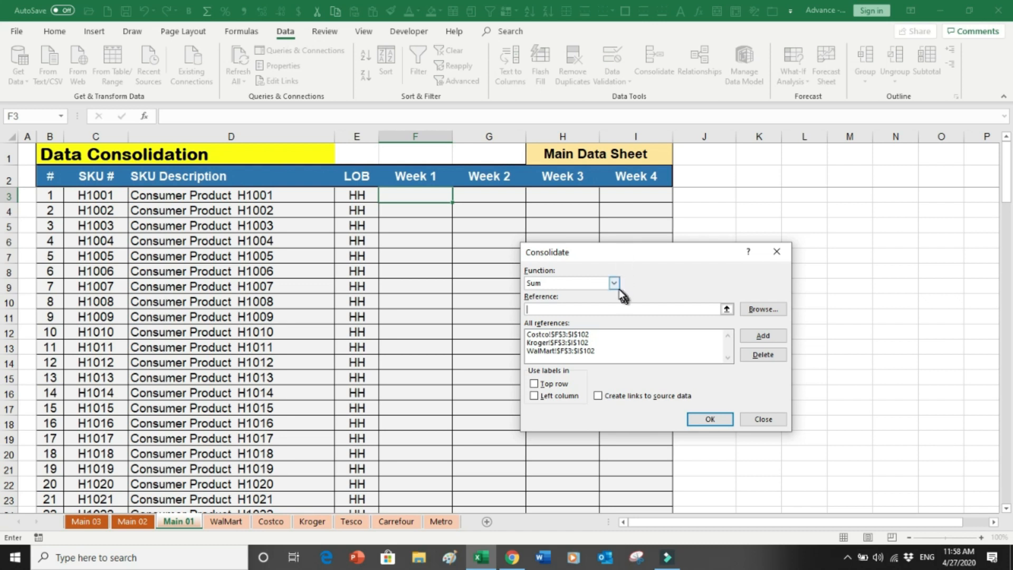
left_click(613, 283)
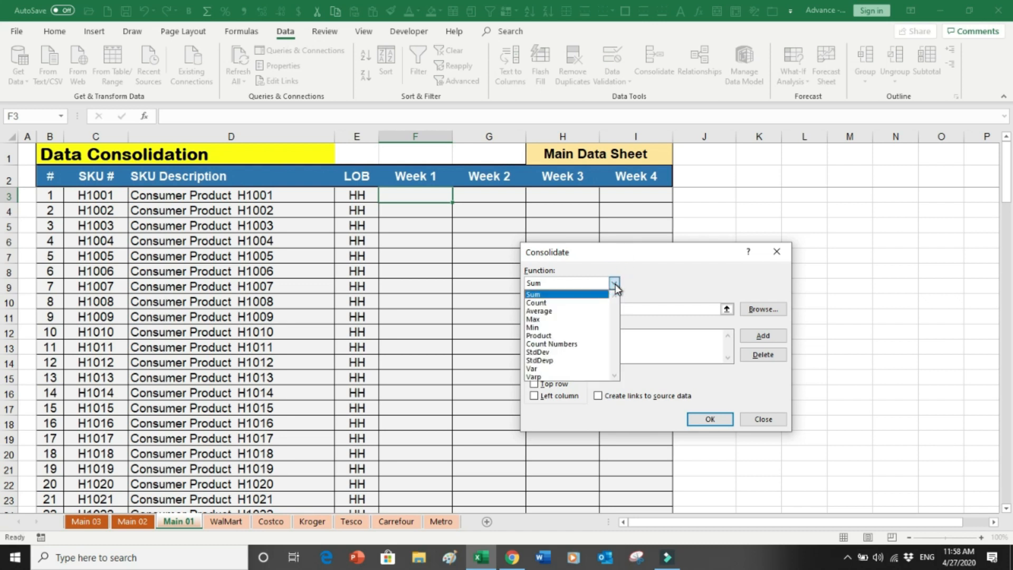
mouse_move(579, 303)
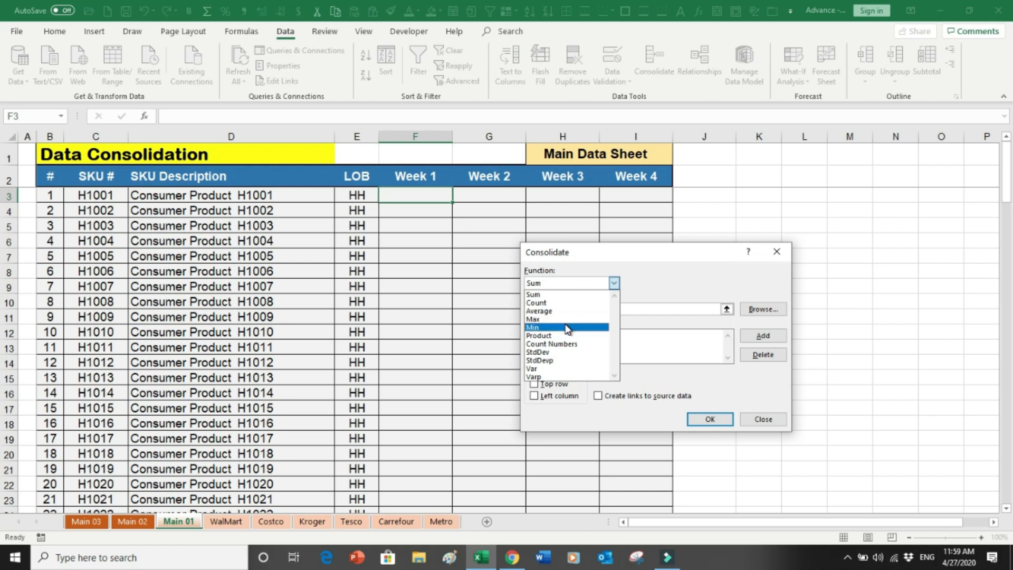
mouse_move(552, 343)
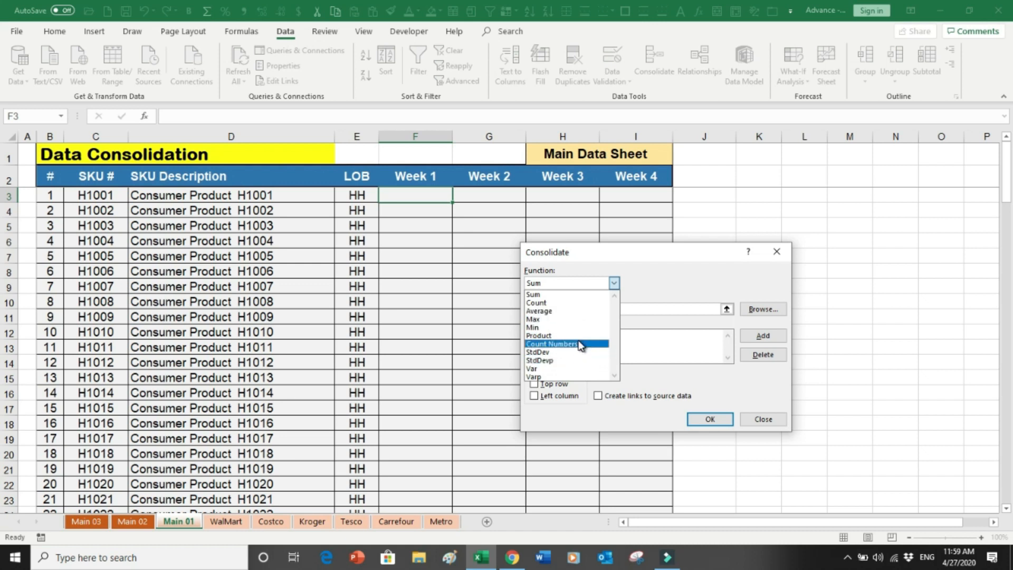
left_click(532, 283)
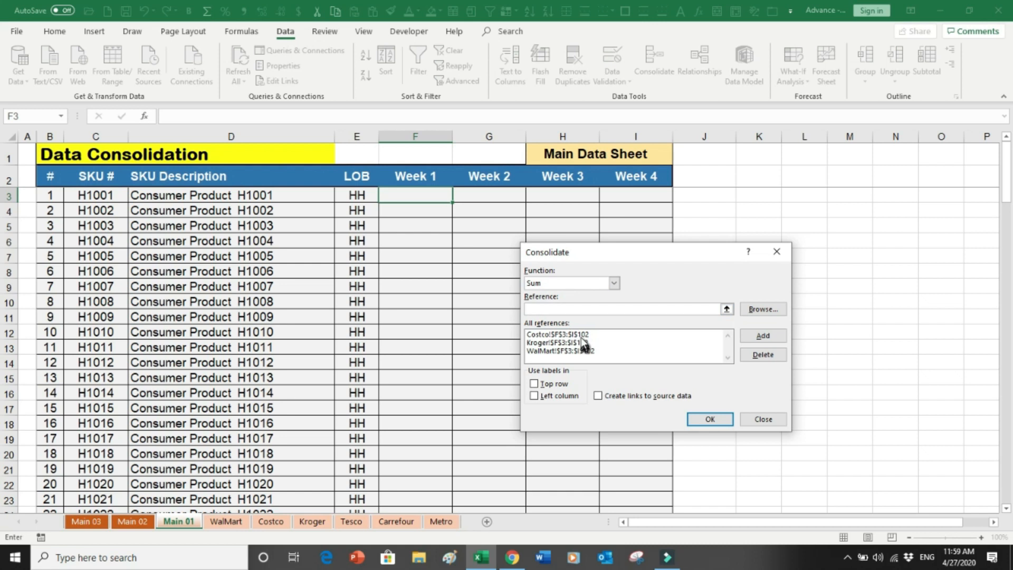
Delete the Costco, Kroger and WalMart references, emptying the source list.
left_click(560, 350)
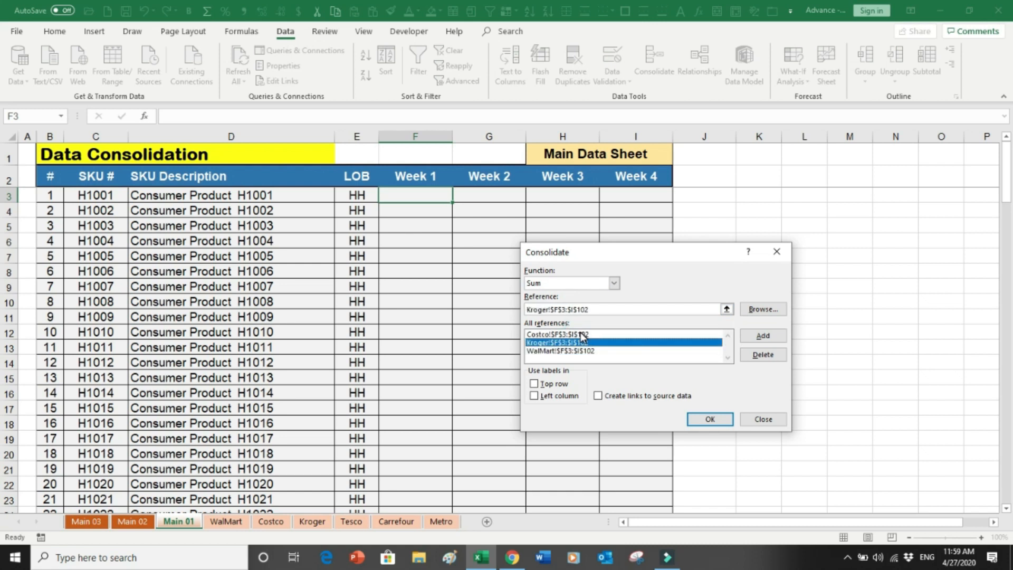
left_click(762, 354)
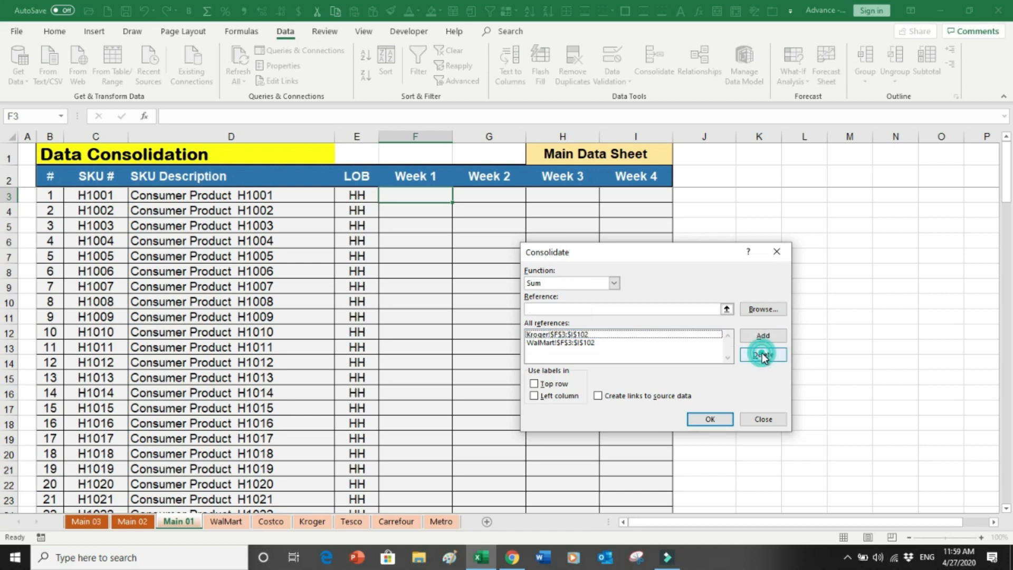
left_click(762, 354)
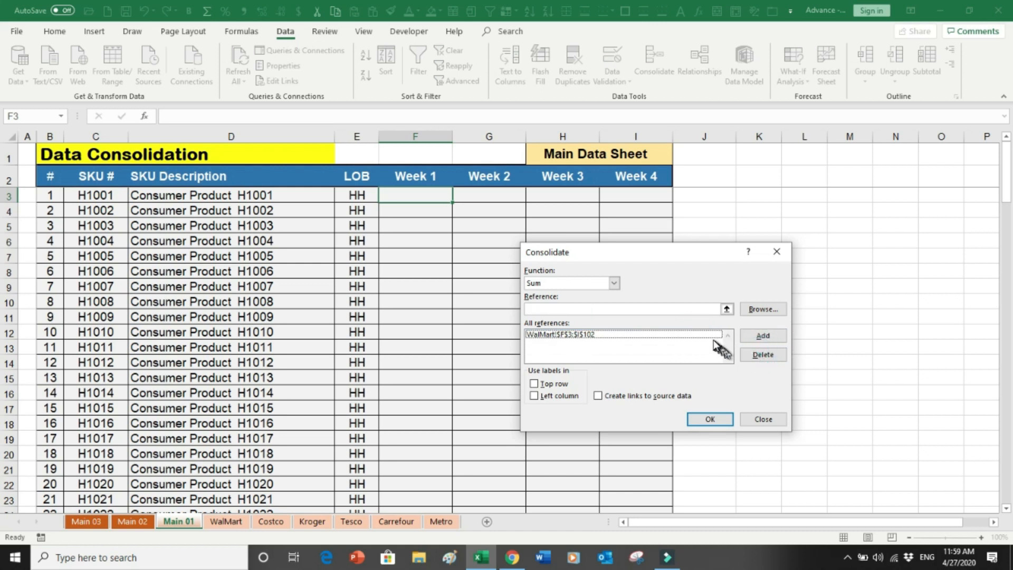
left_click(762, 354)
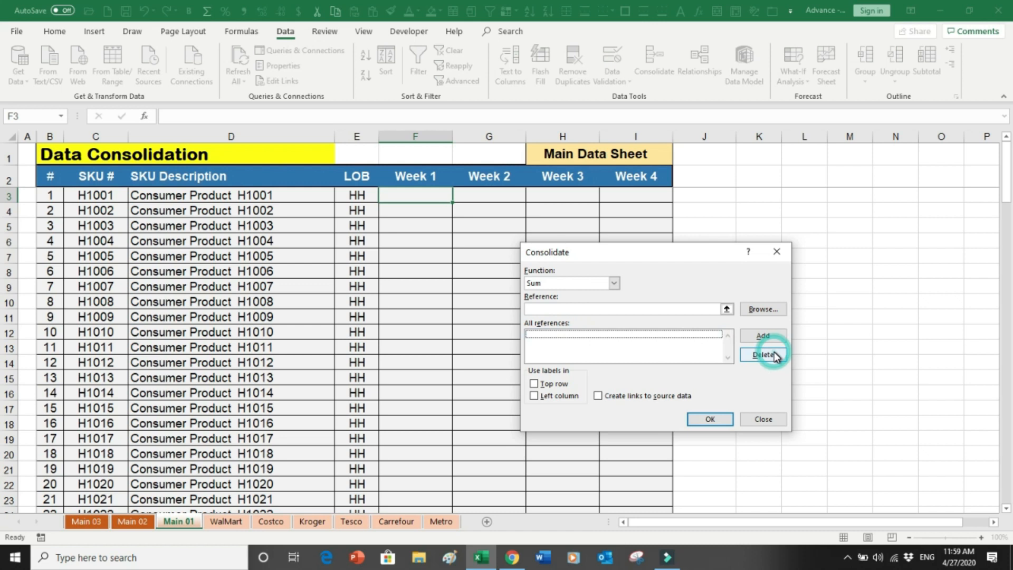
left_click(623, 309)
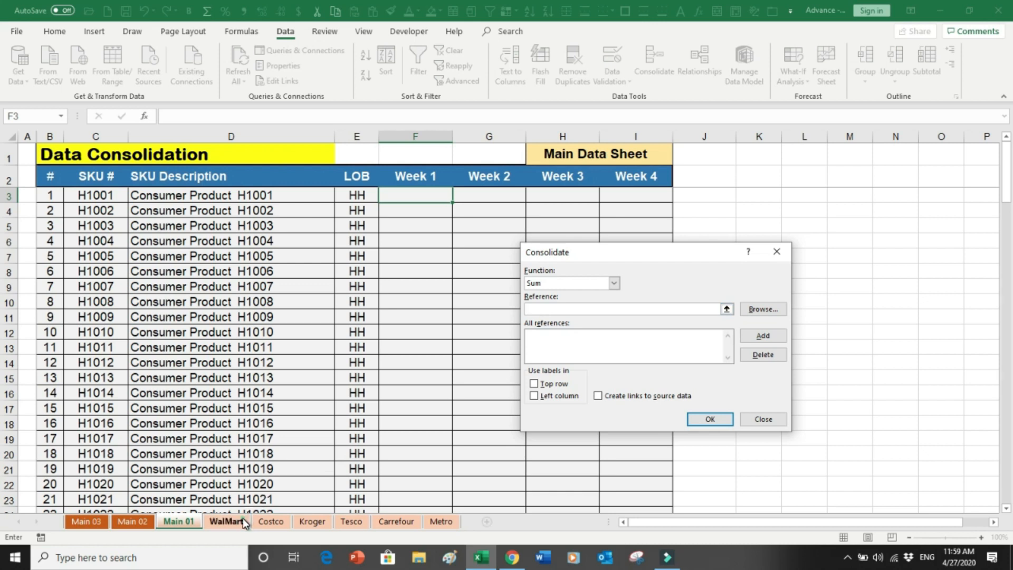
Add the $F$3:$I$102 week ranges of WalMart, Costco, Kroger and Tesco as sources.
left_click(225, 521)
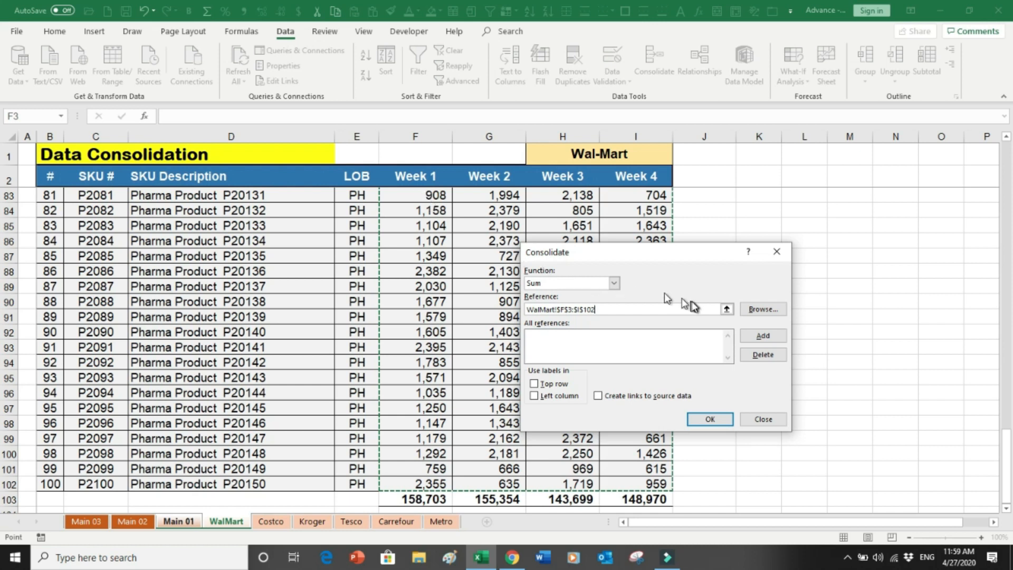
left_click(762, 335)
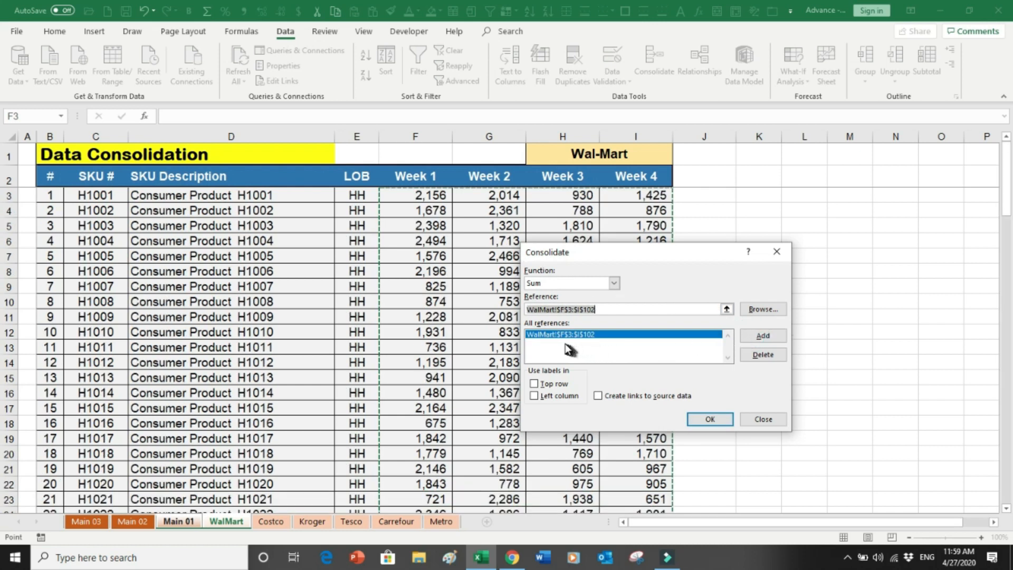
mouse_move(580, 342)
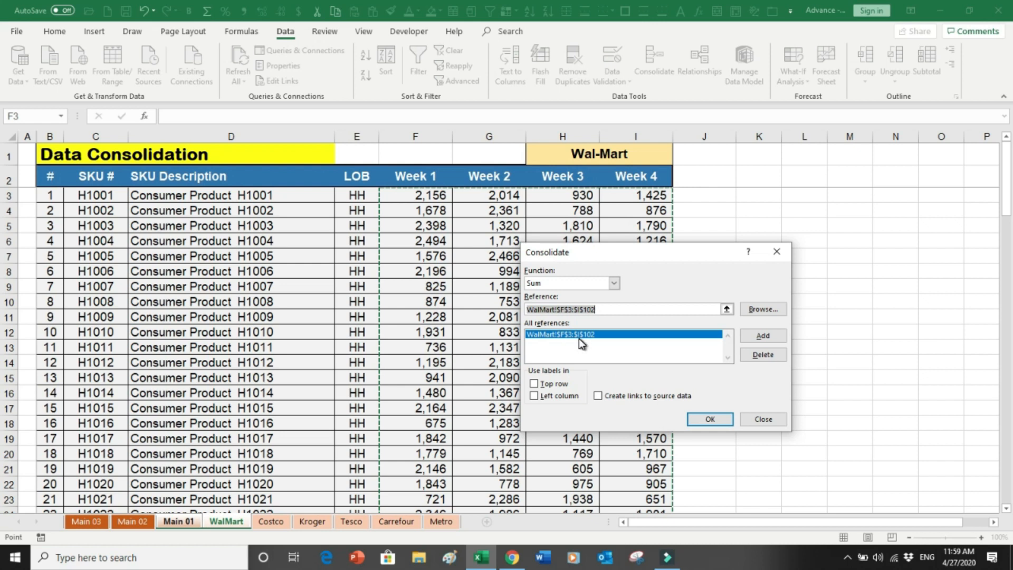
mouse_move(586, 344)
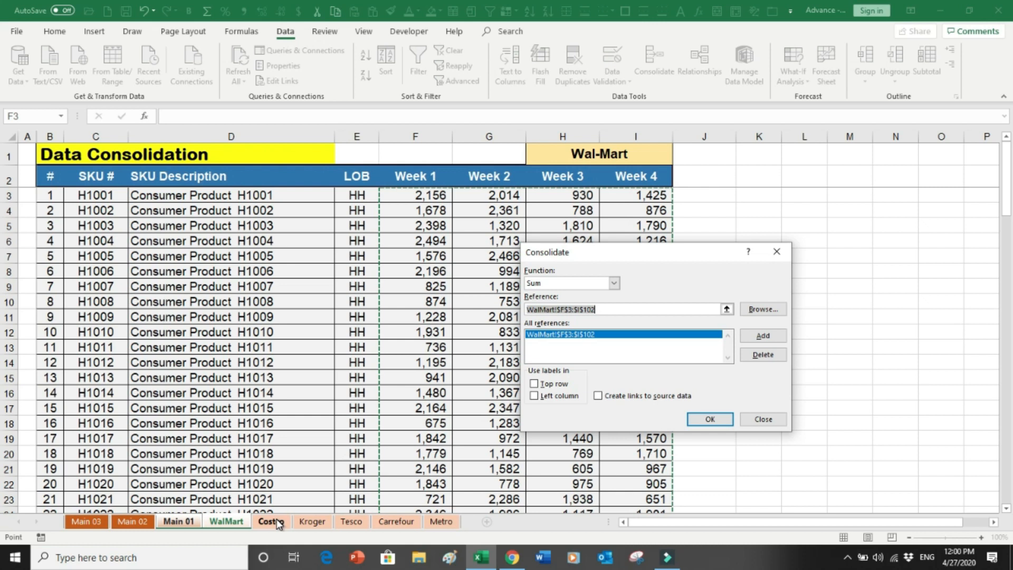
left_click(267, 520)
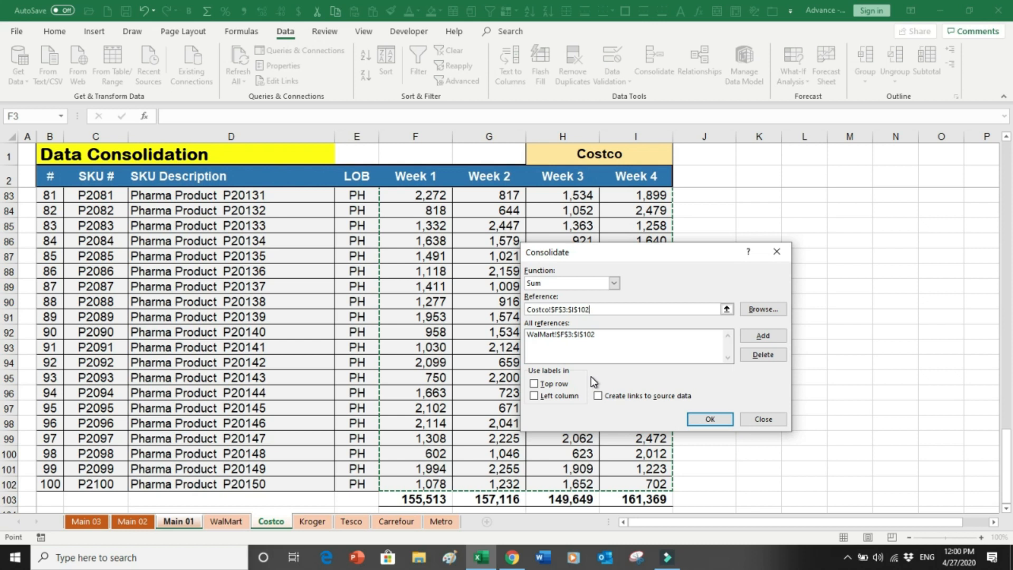
mouse_move(589, 352)
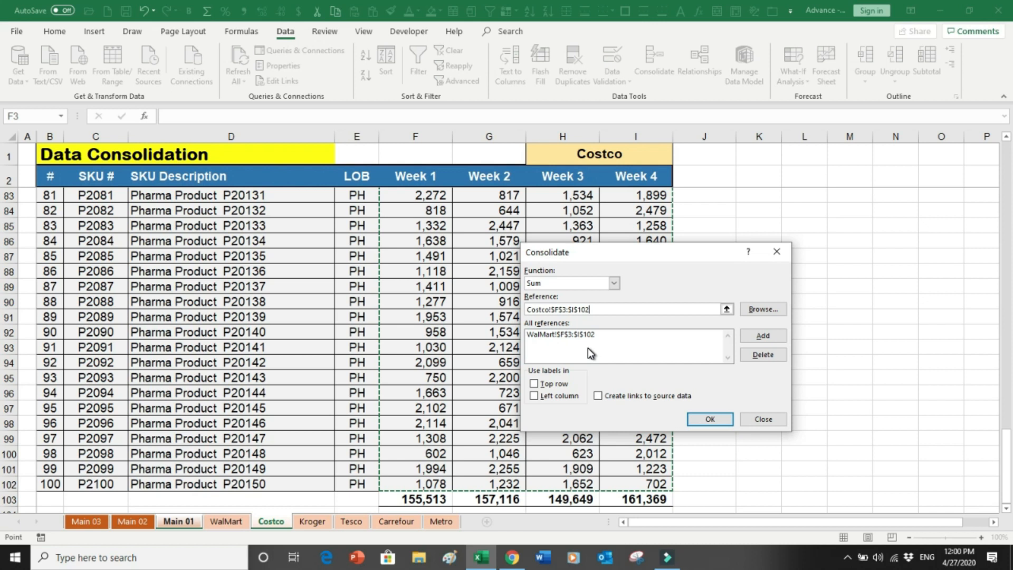
mouse_move(715, 358)
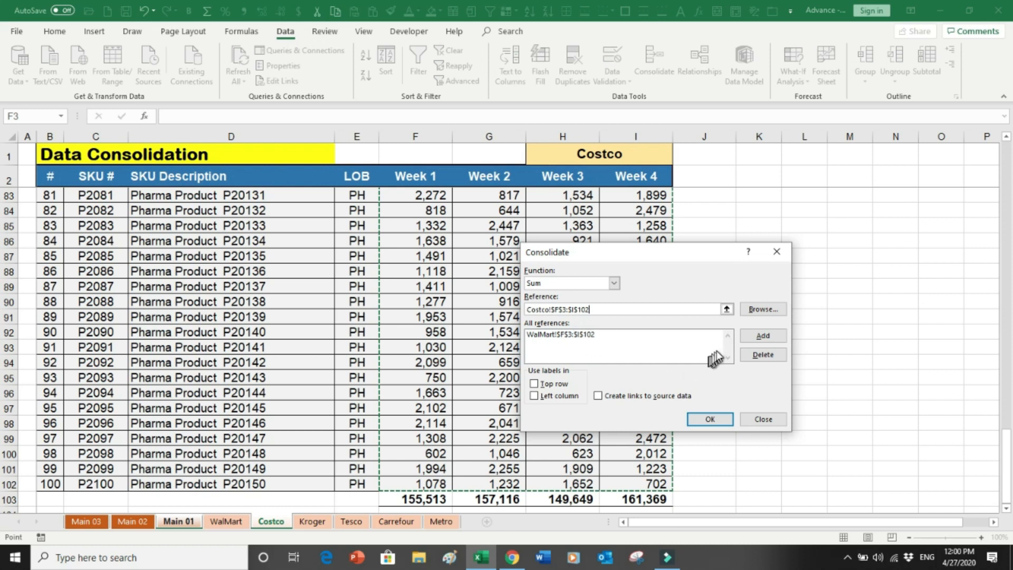
left_click(762, 335)
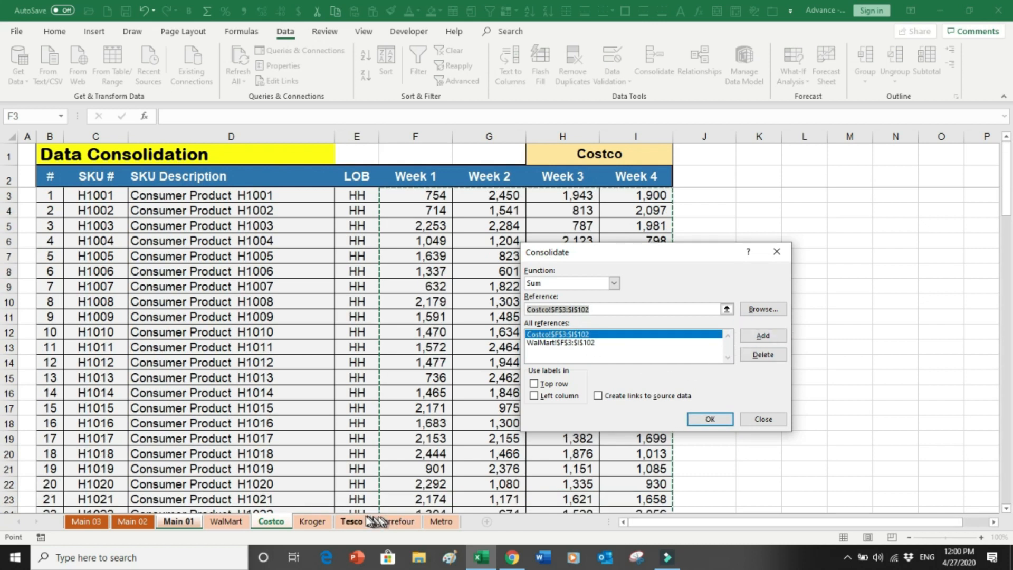
left_click(312, 522)
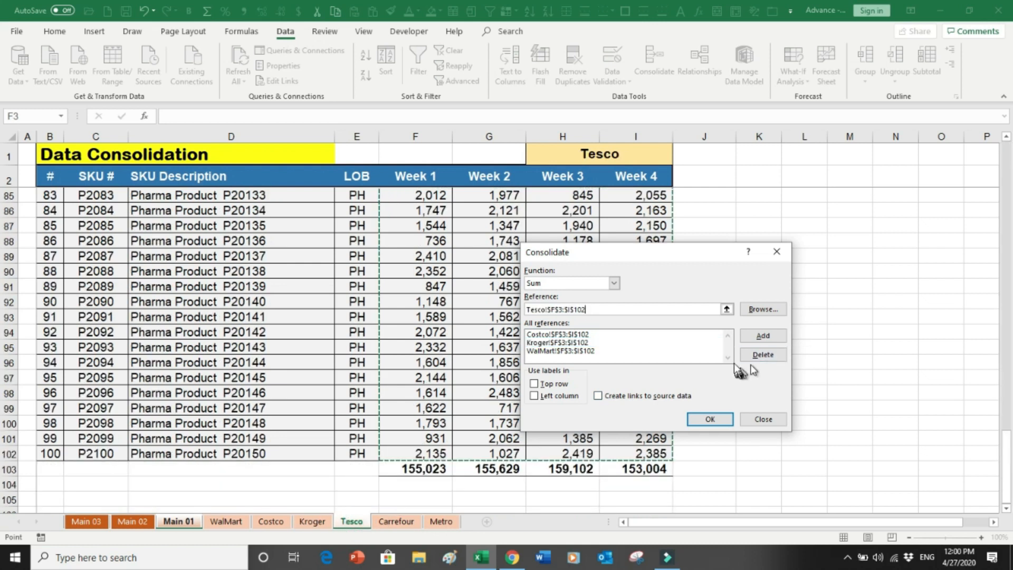
left_click(762, 335)
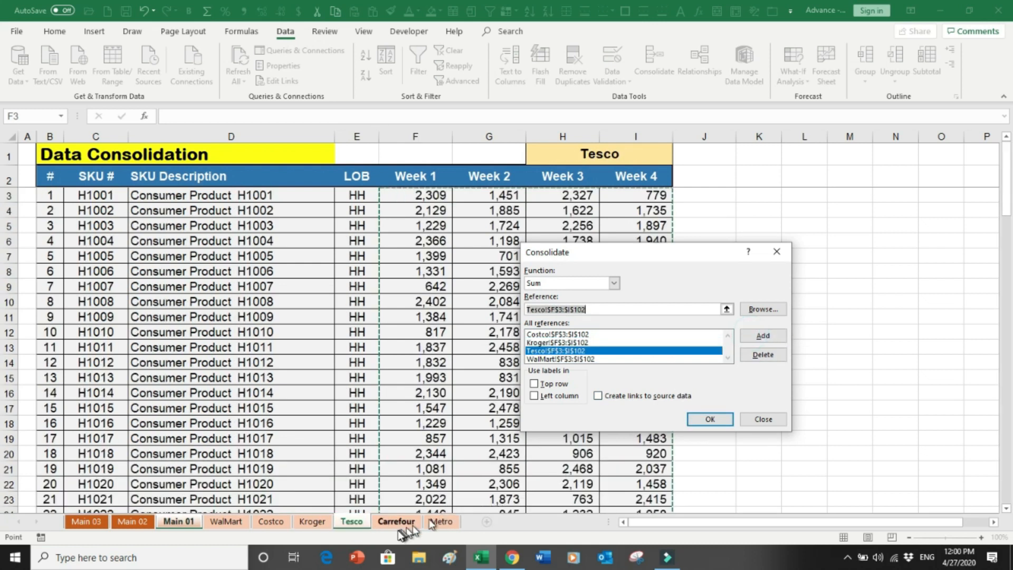
Add Carrefour and Metro week ranges, then consolidate sums into Main 01's Week columns.
left_click(396, 522)
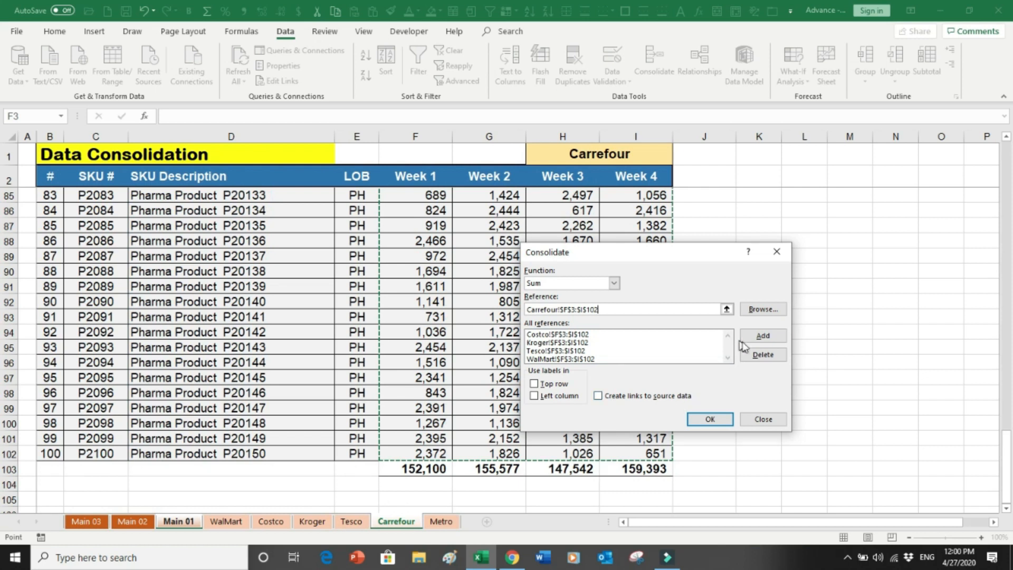
left_click(441, 521)
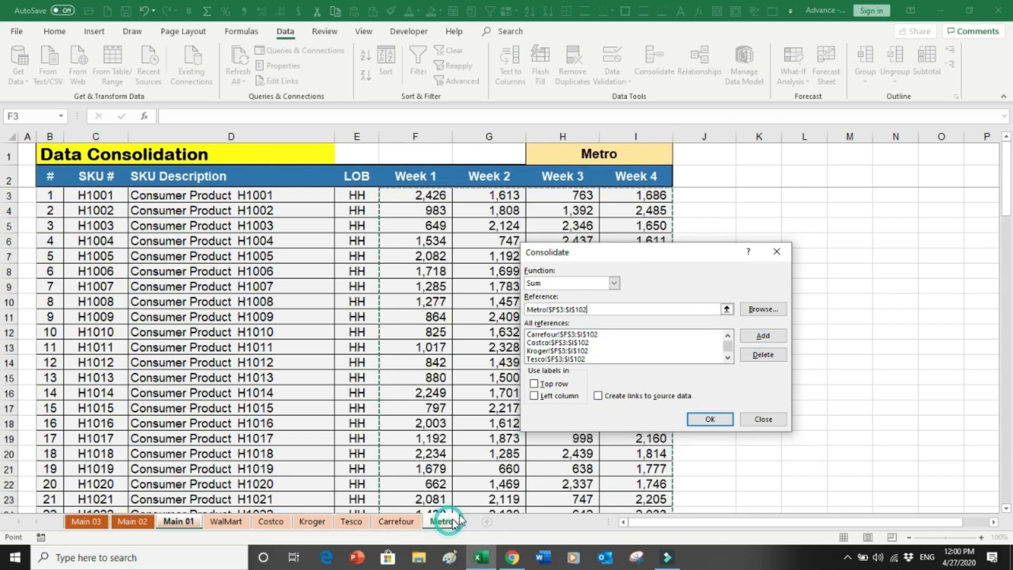
left_click(762, 335)
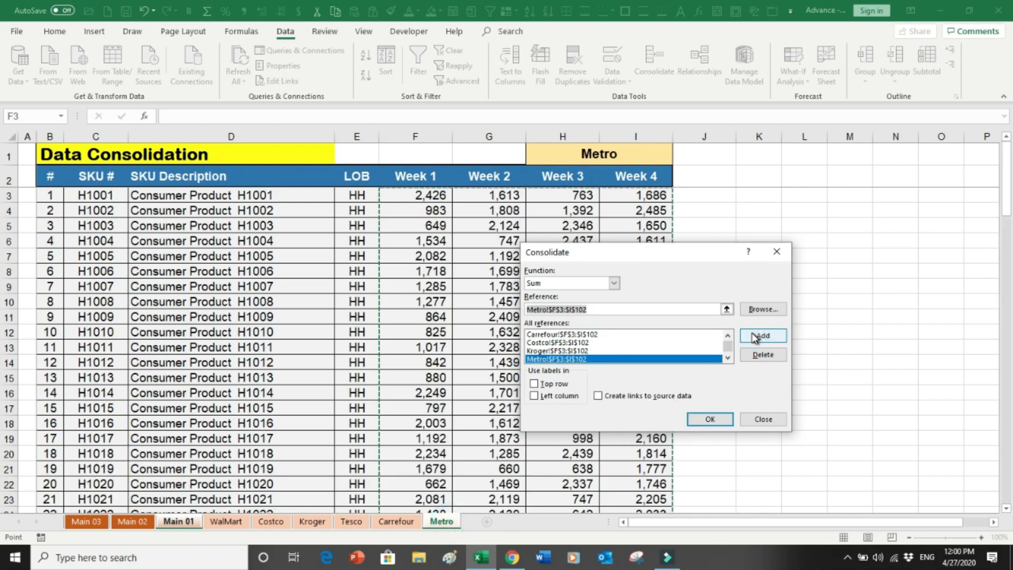
mouse_move(709, 419)
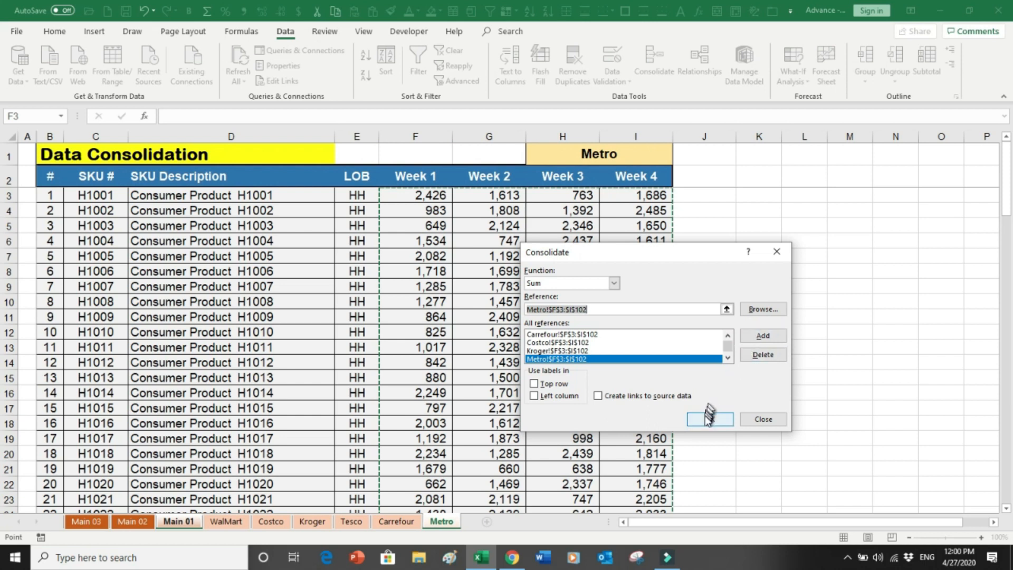
left_click(709, 419)
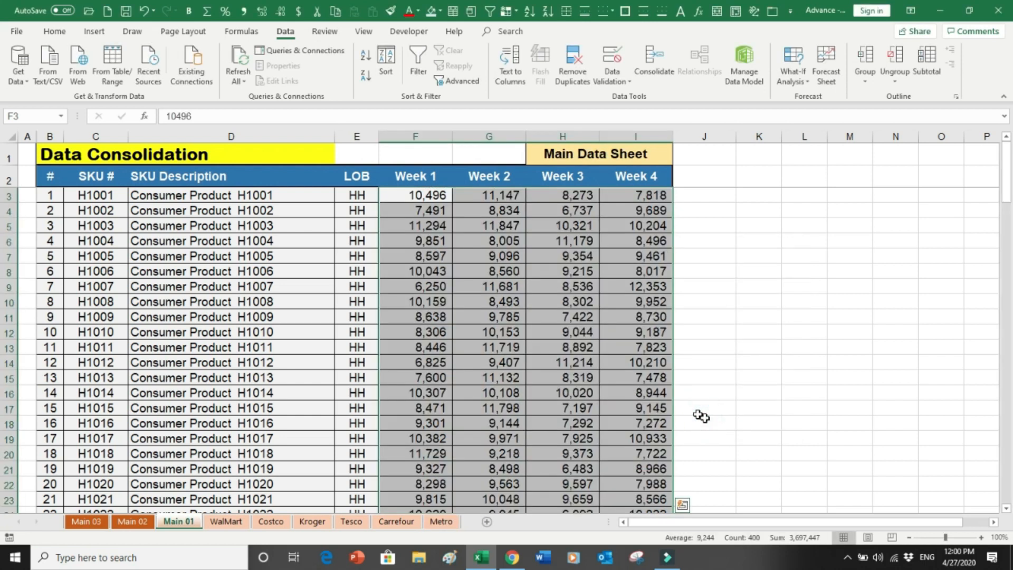
left_click(415, 362)
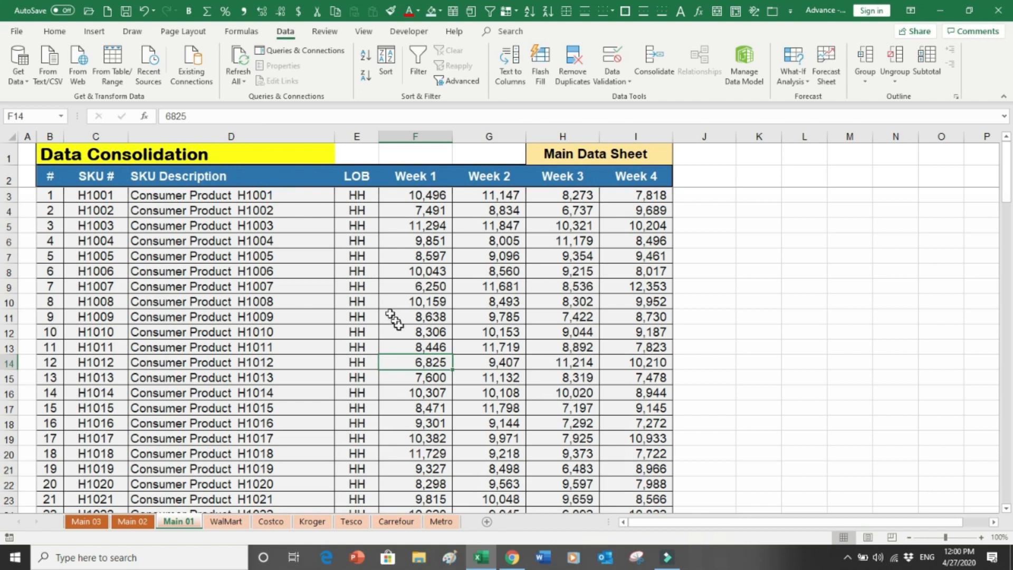
left_click(414, 331)
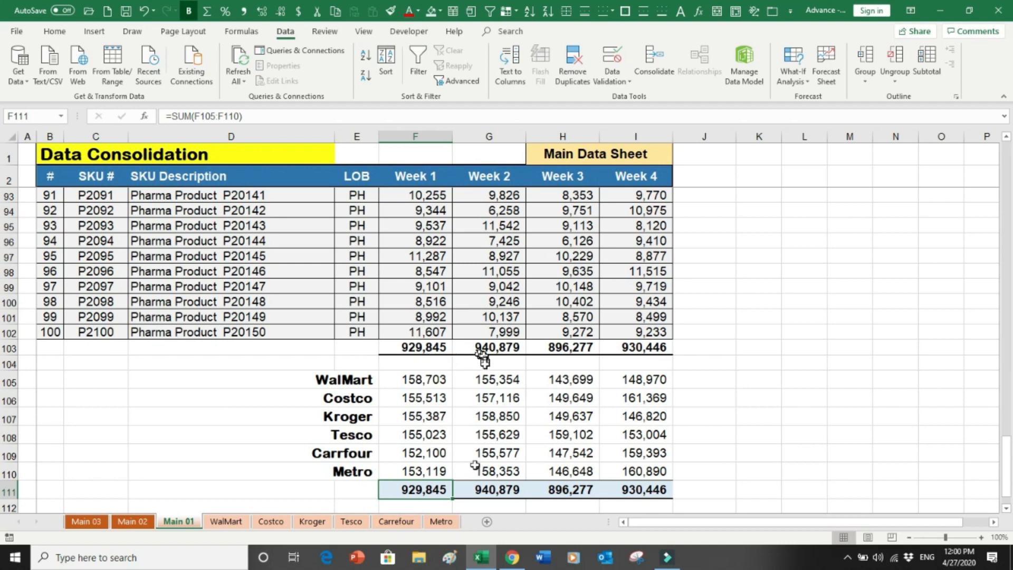
mouse_move(626, 471)
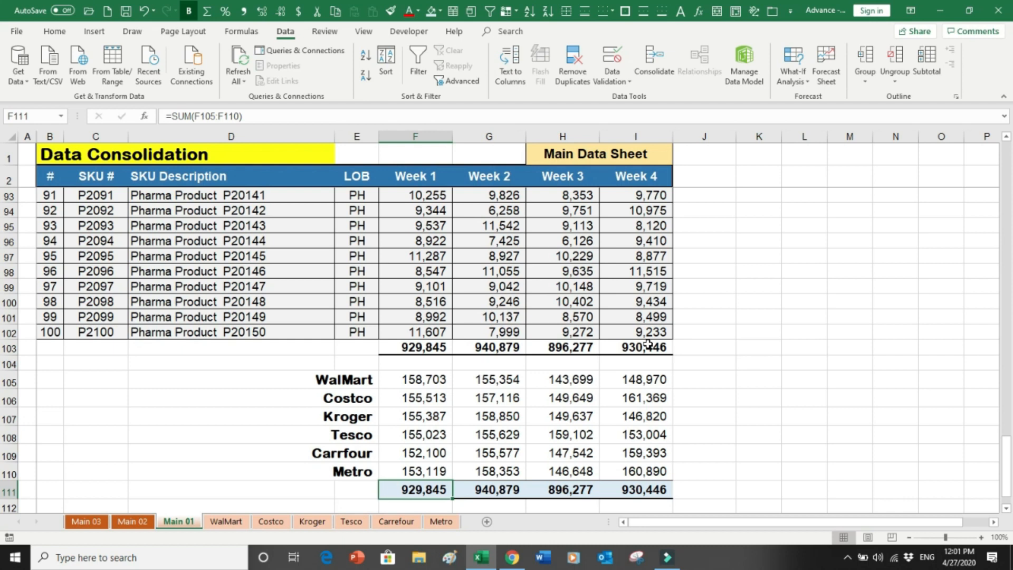
left_click(415, 453)
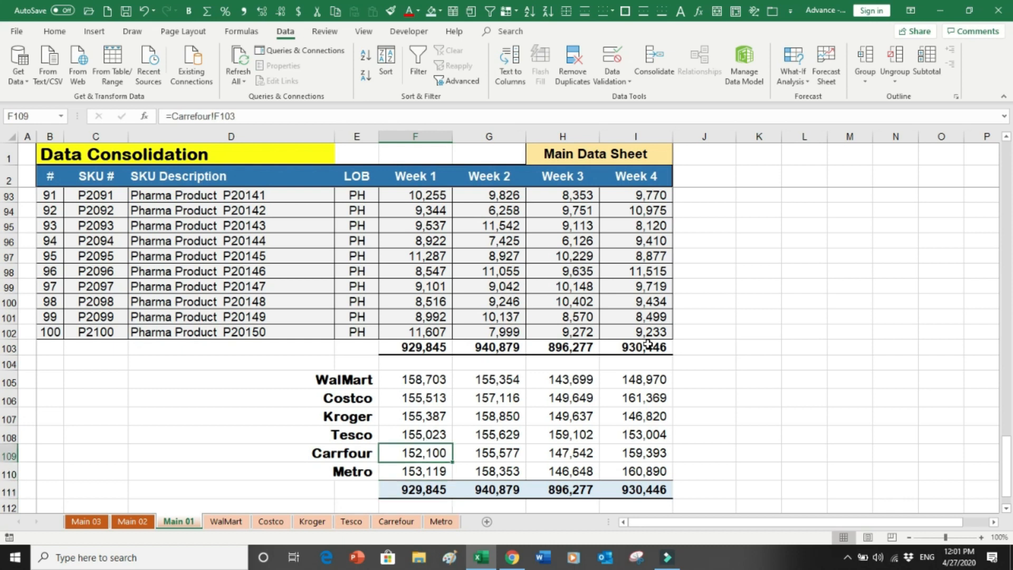
left_click(414, 301)
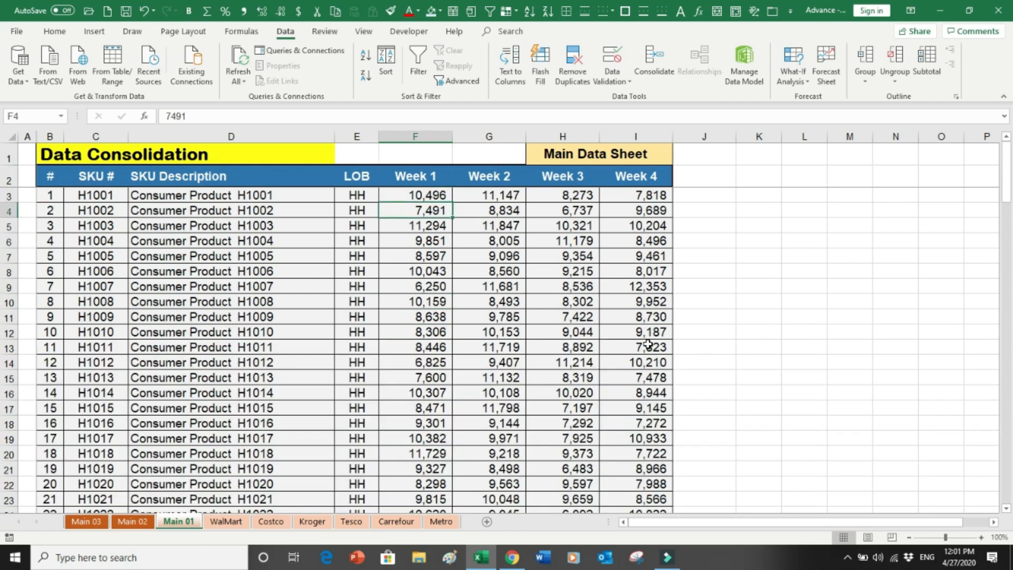
mouse_move(714, 299)
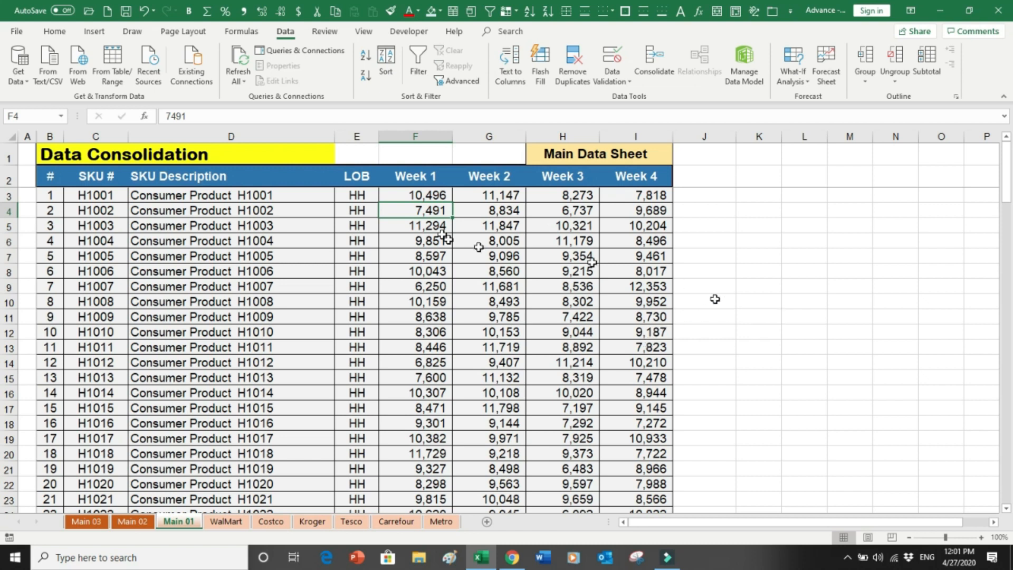
left_click(414, 194)
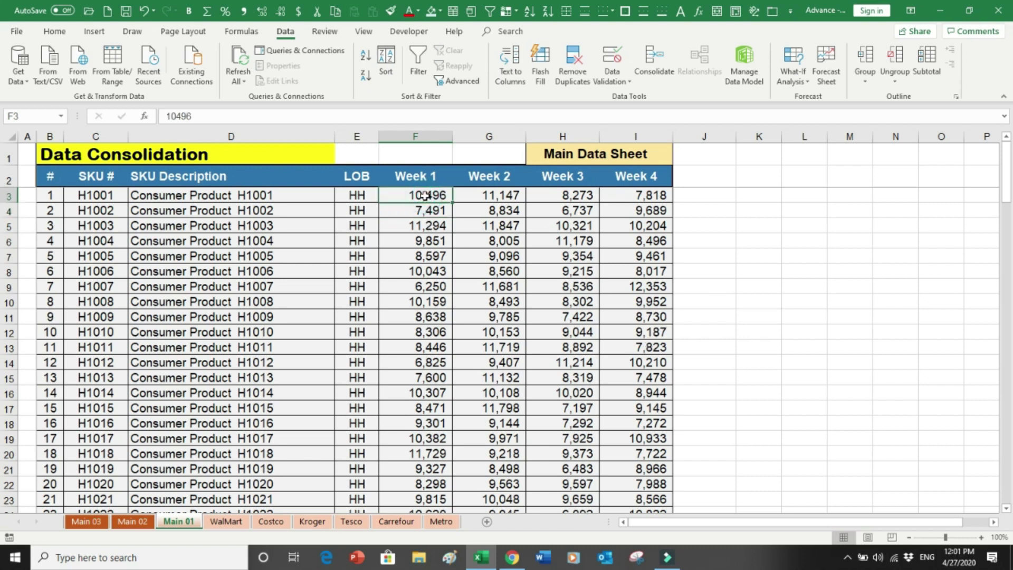
mouse_move(239, 469)
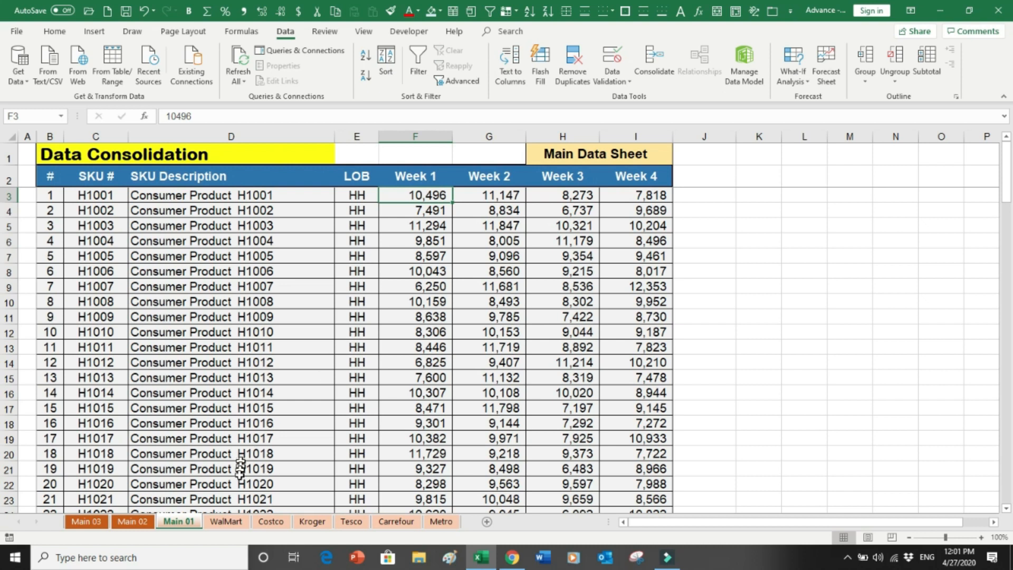
Check WalMart's Week 1 values, then return to the main consolidation sheet.
left_click(226, 521)
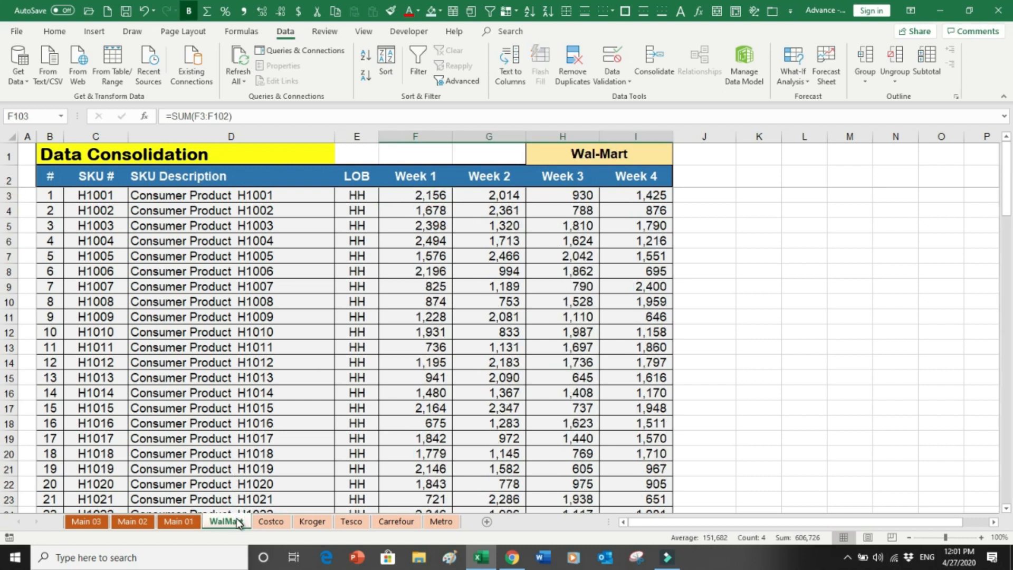
left_click(415, 194)
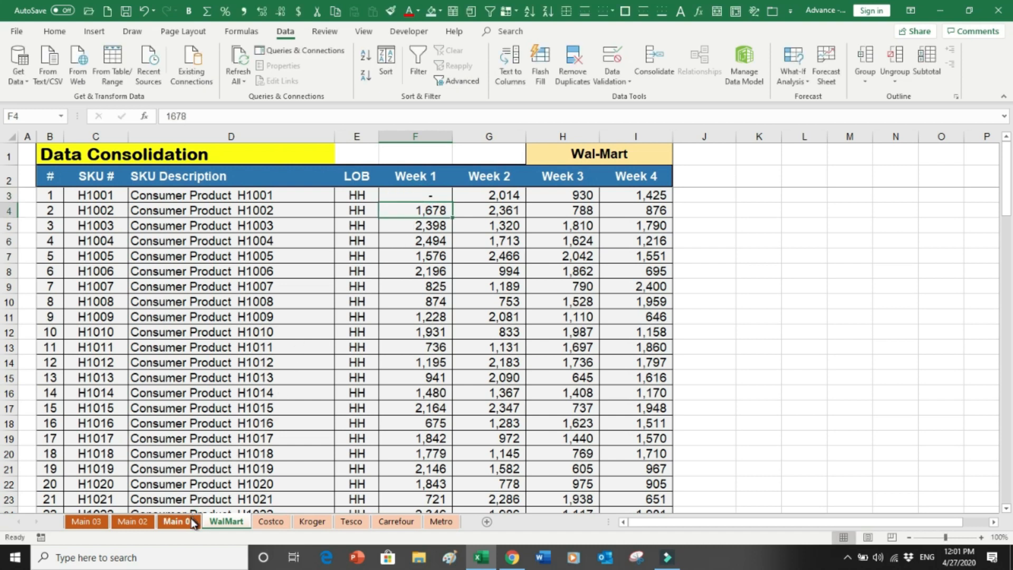
left_click(179, 522)
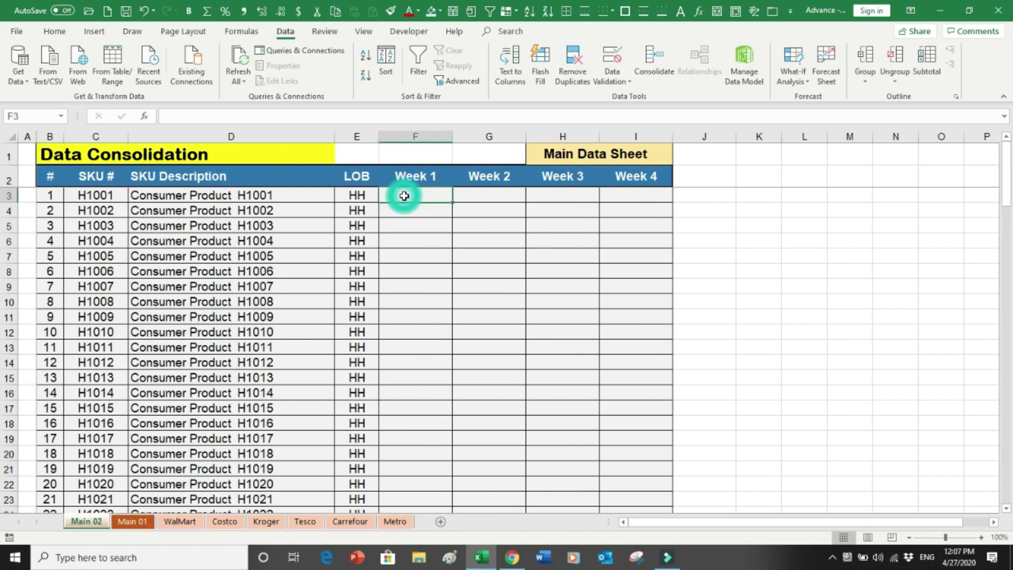
mouse_move(309, 298)
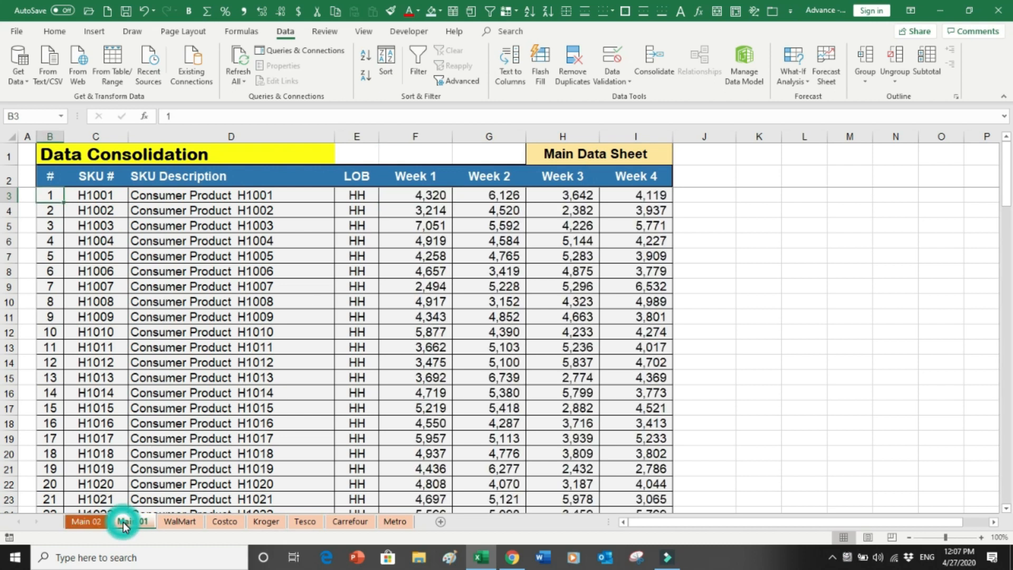
left_click(133, 522)
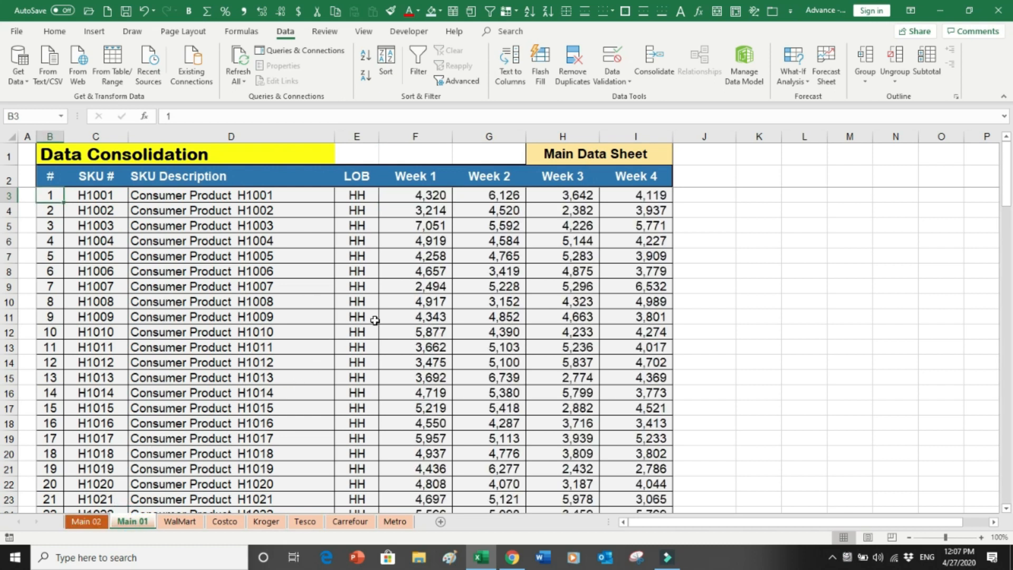
mouse_move(368, 331)
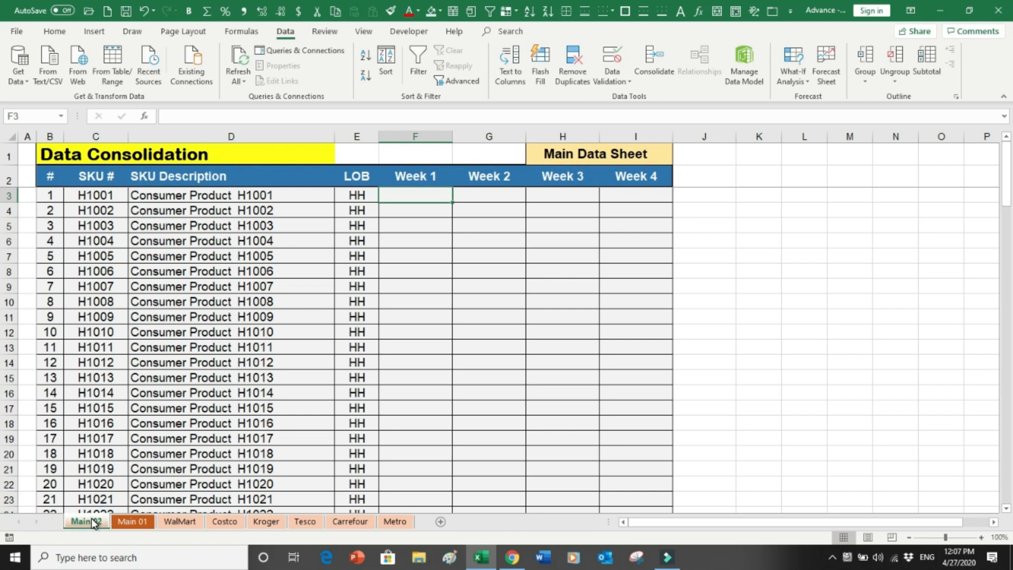
left_click(49, 194)
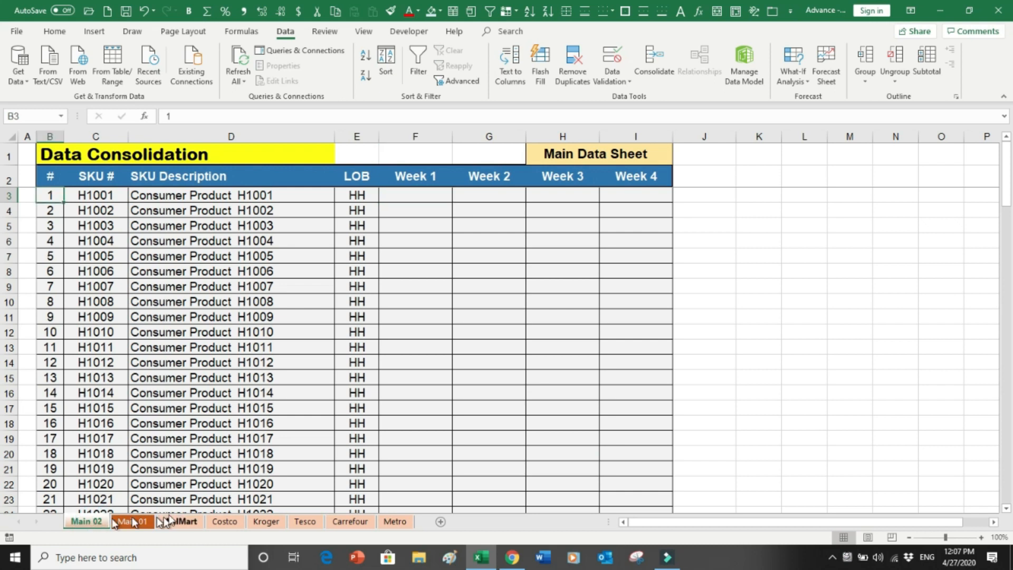
left_click(414, 195)
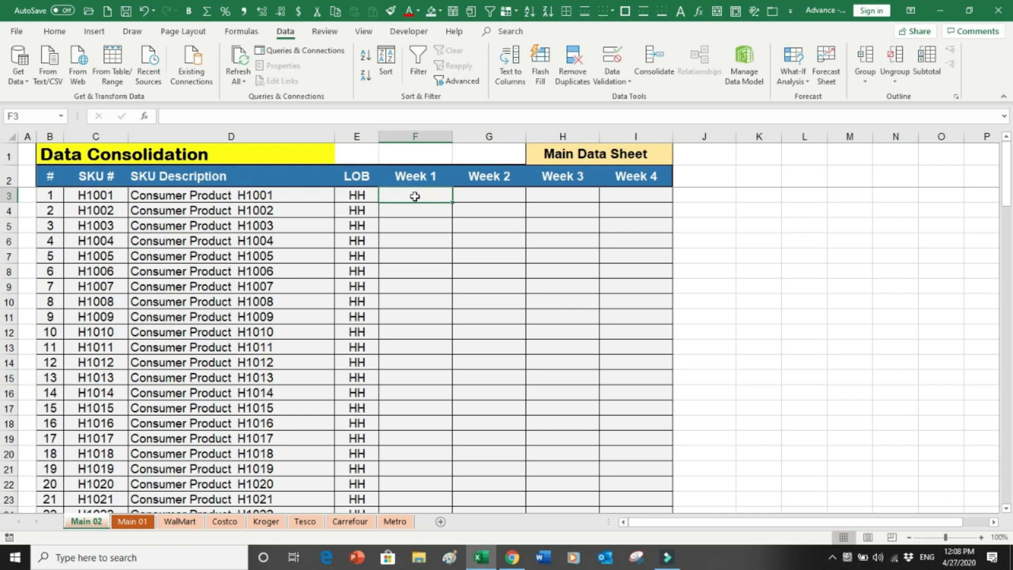
mouse_move(584, 109)
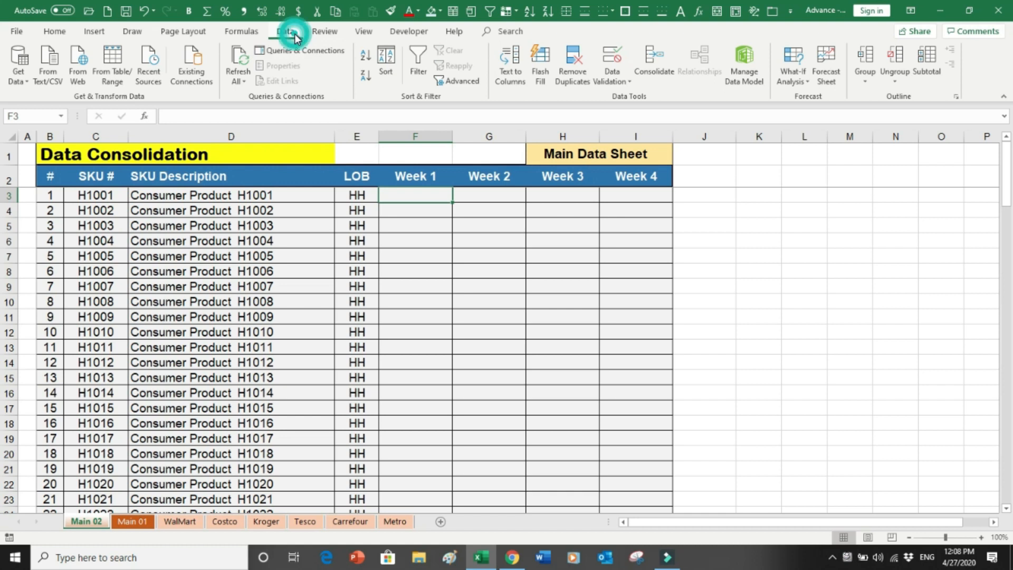
Delete the Kroger, Metro, Tesco and WalMart references from the Consolidate dialog.
left_click(653, 64)
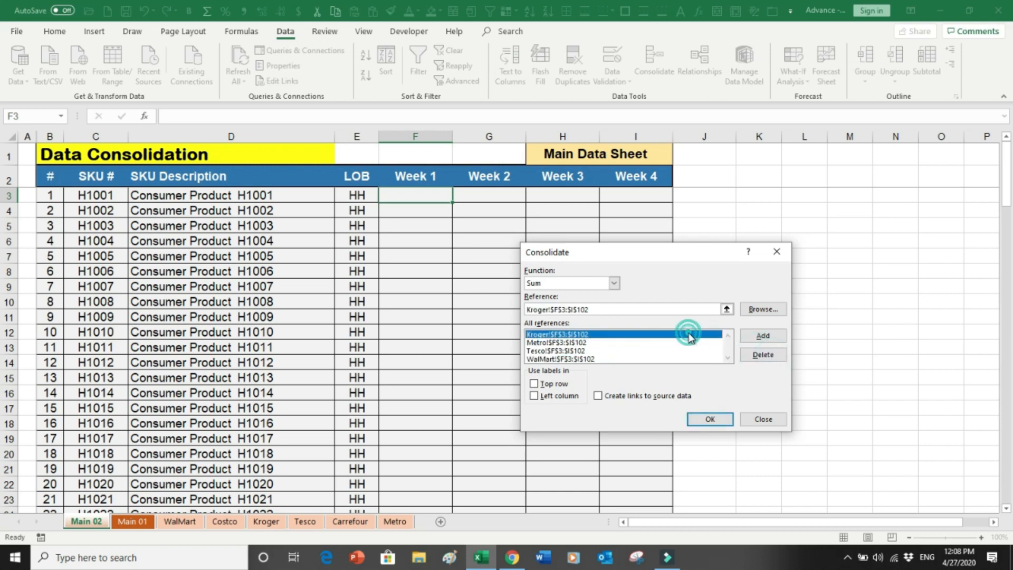
left_click(762, 355)
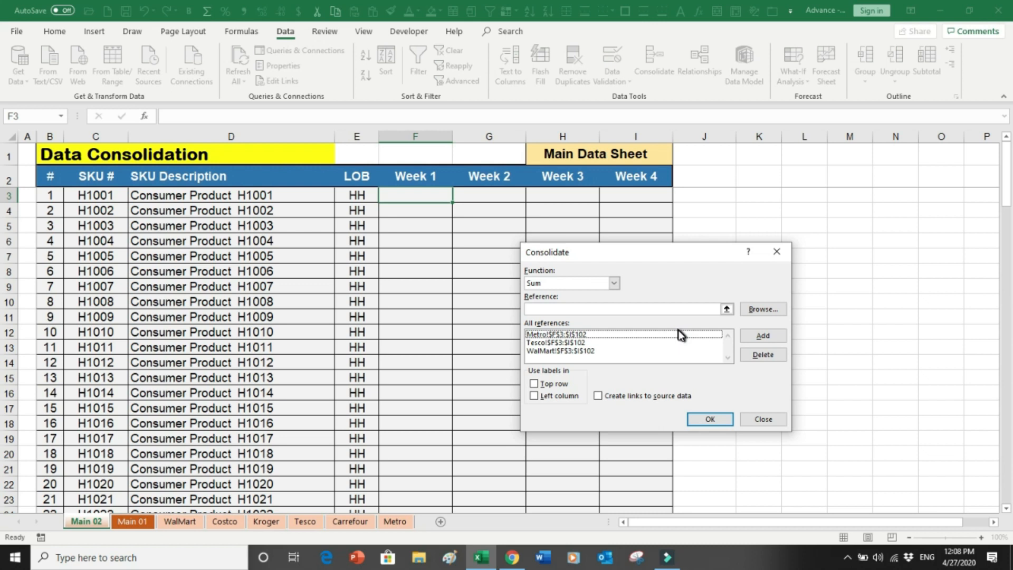
left_click(762, 354)
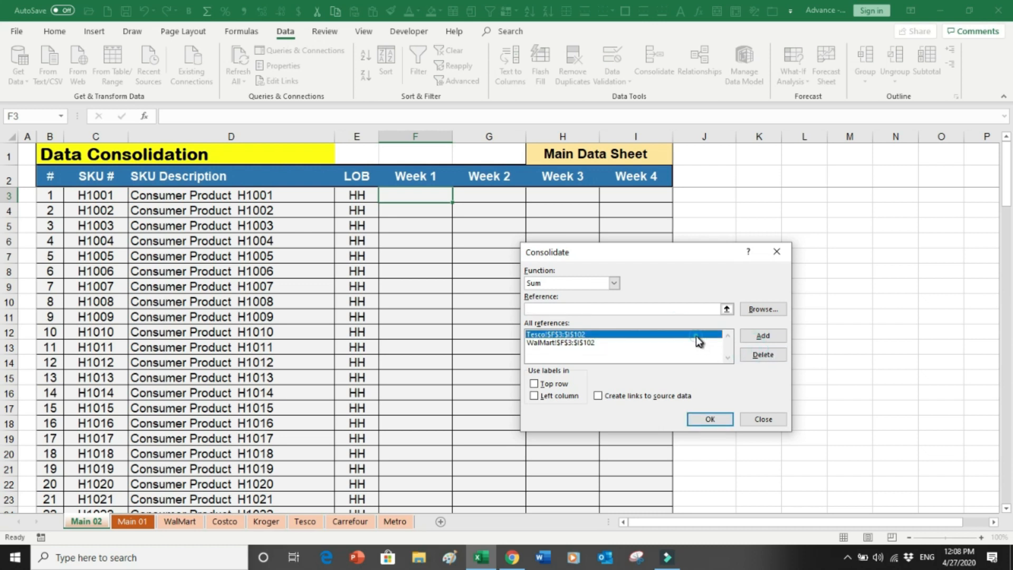
left_click(761, 355)
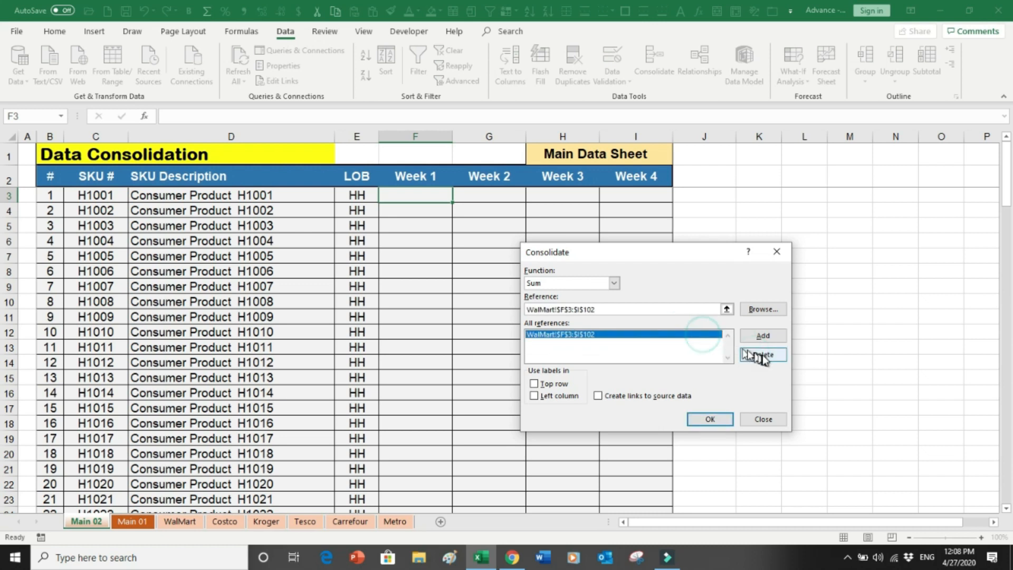
left_click(762, 355)
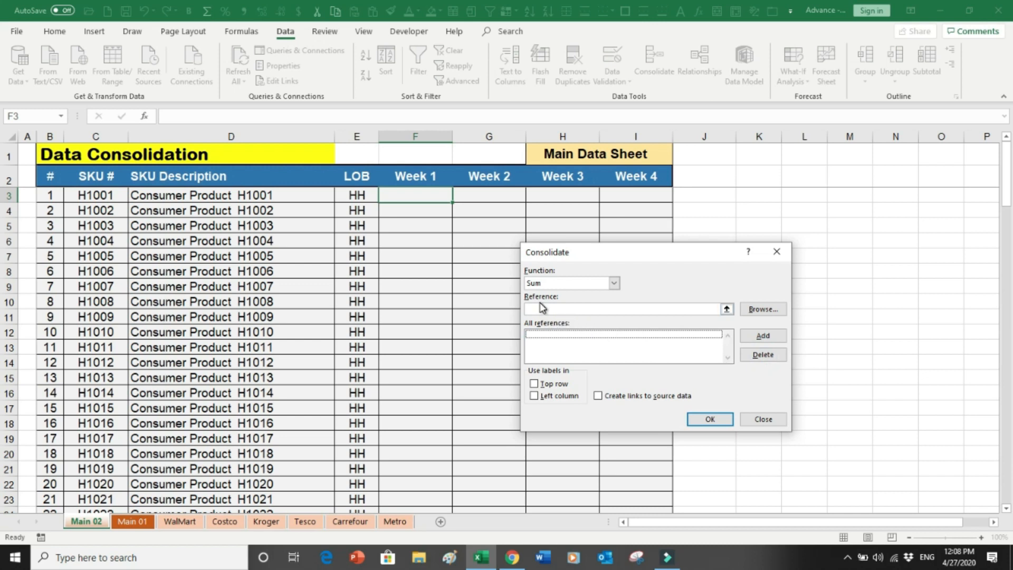
Set WalMart's Week data F3:I102 as the new Sum source reference.
left_click(179, 522)
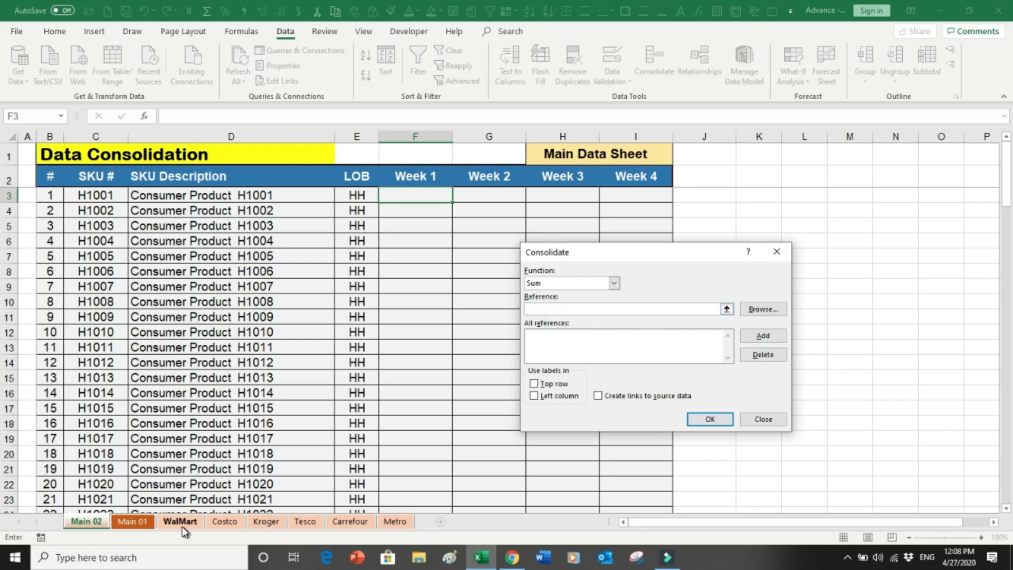
left_click(179, 521)
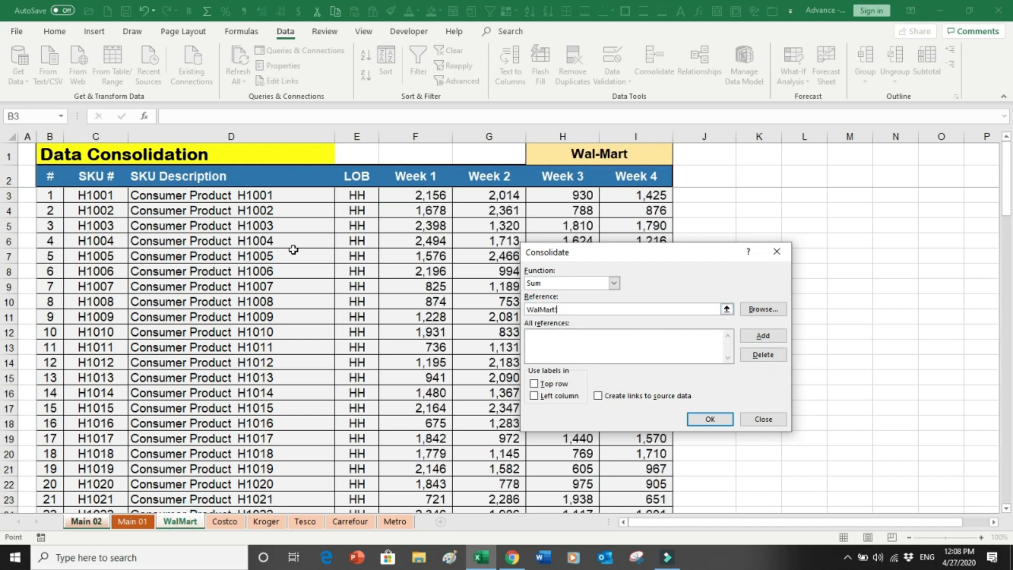
left_click(414, 194)
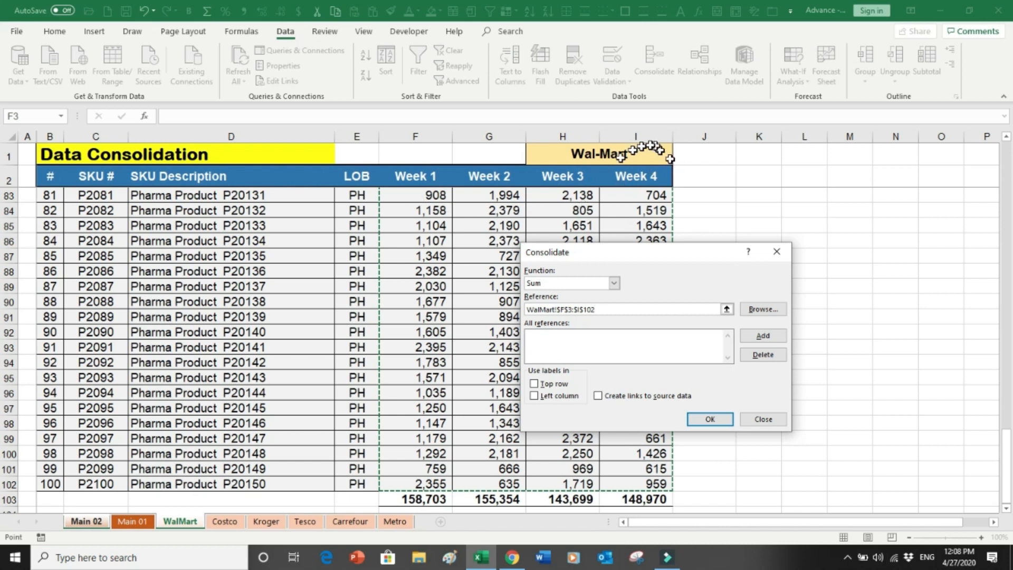
left_click(709, 419)
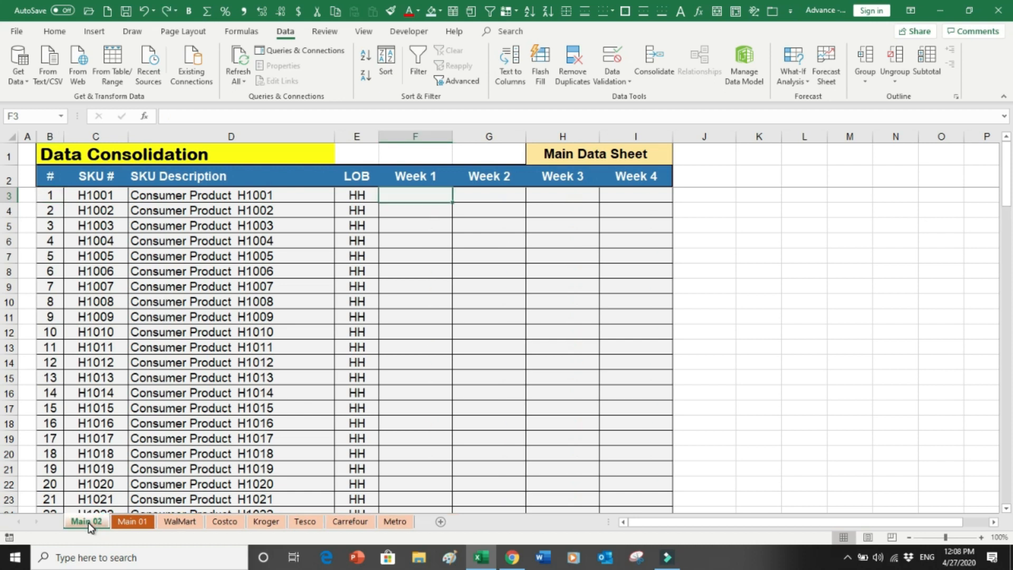
left_click(132, 521)
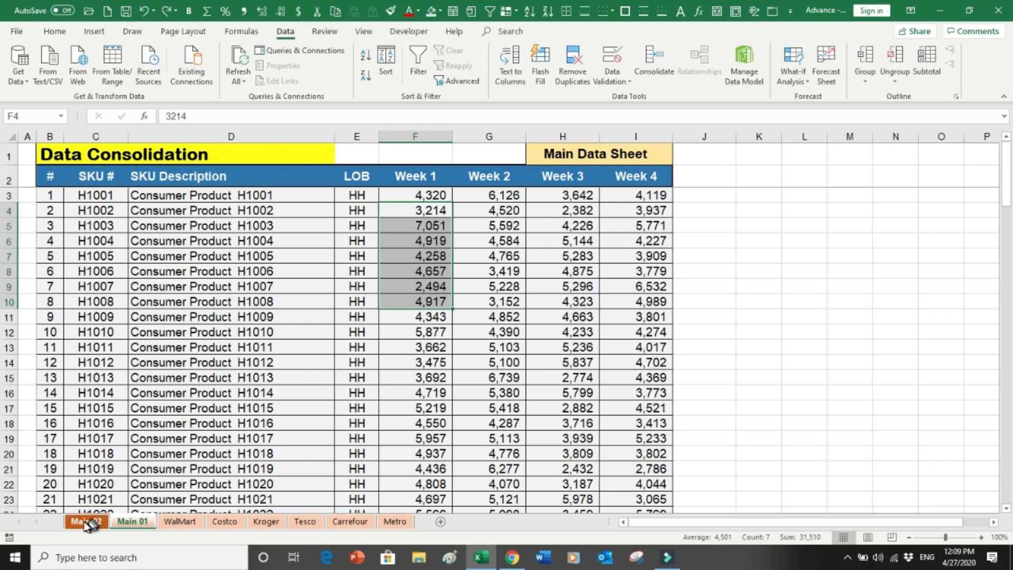
left_click(85, 520)
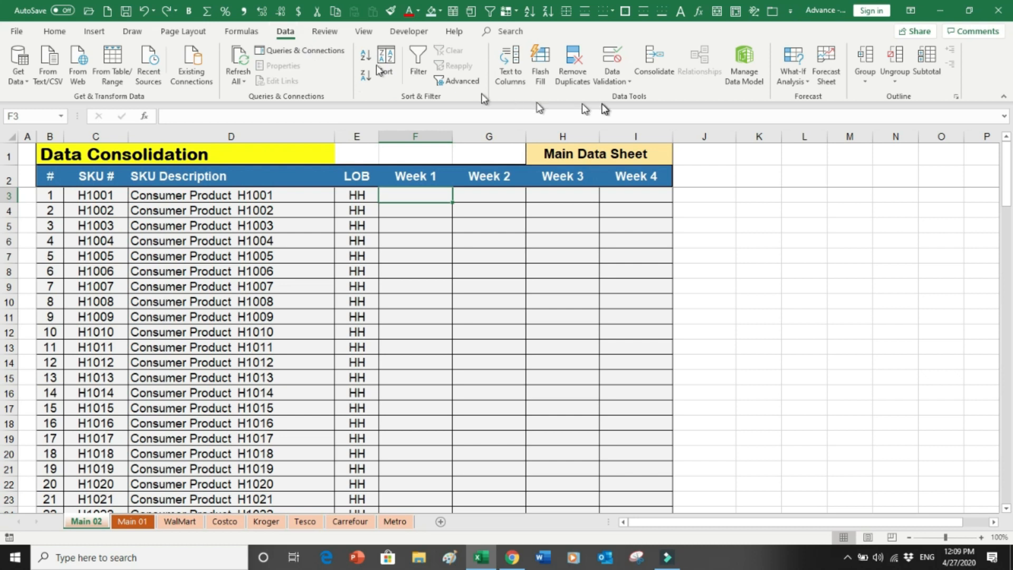
Remove the stale WalMart reference and start a fresh source range entry.
left_click(653, 64)
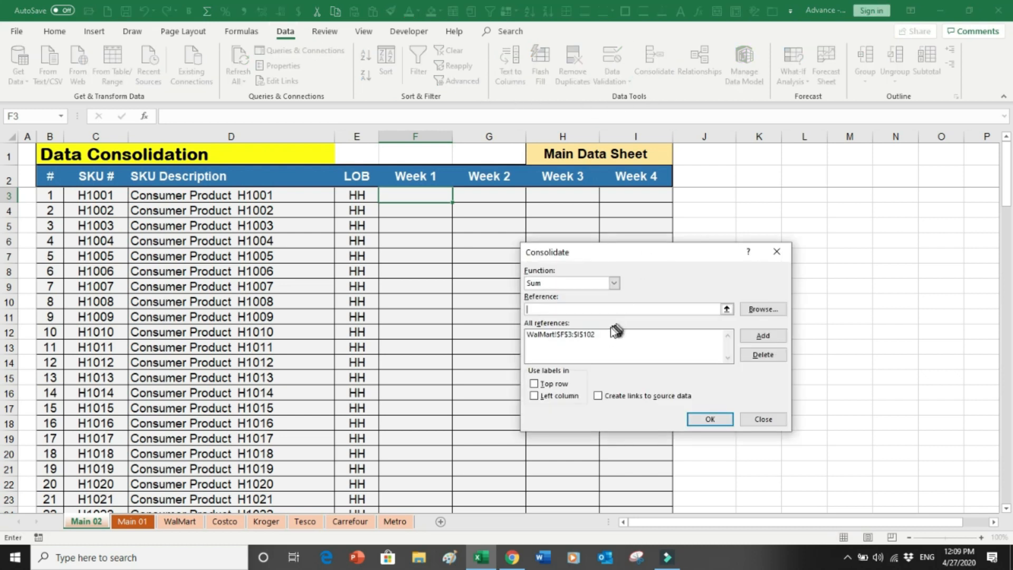
left_click(762, 336)
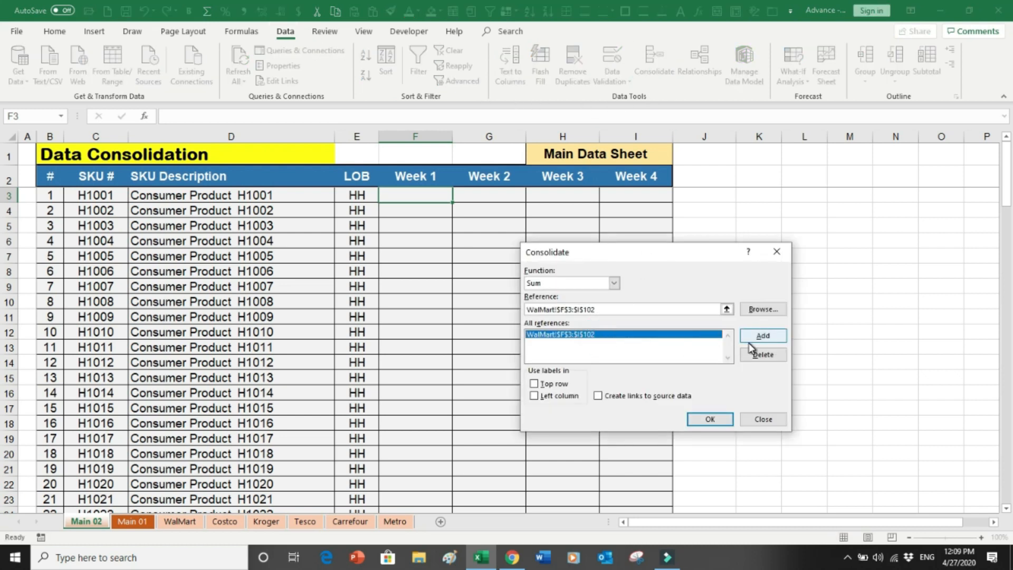
left_click(762, 354)
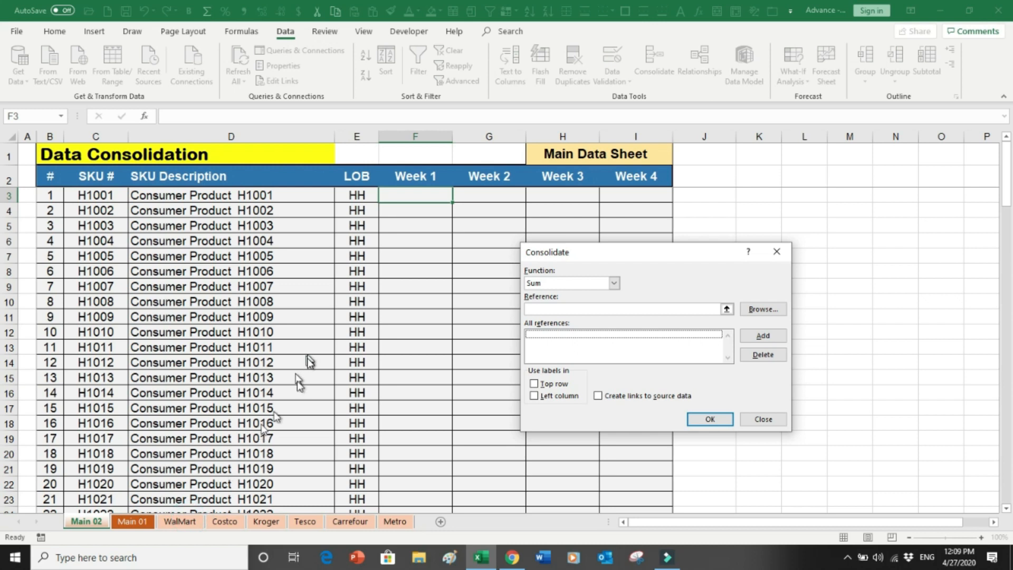
left_click(621, 308)
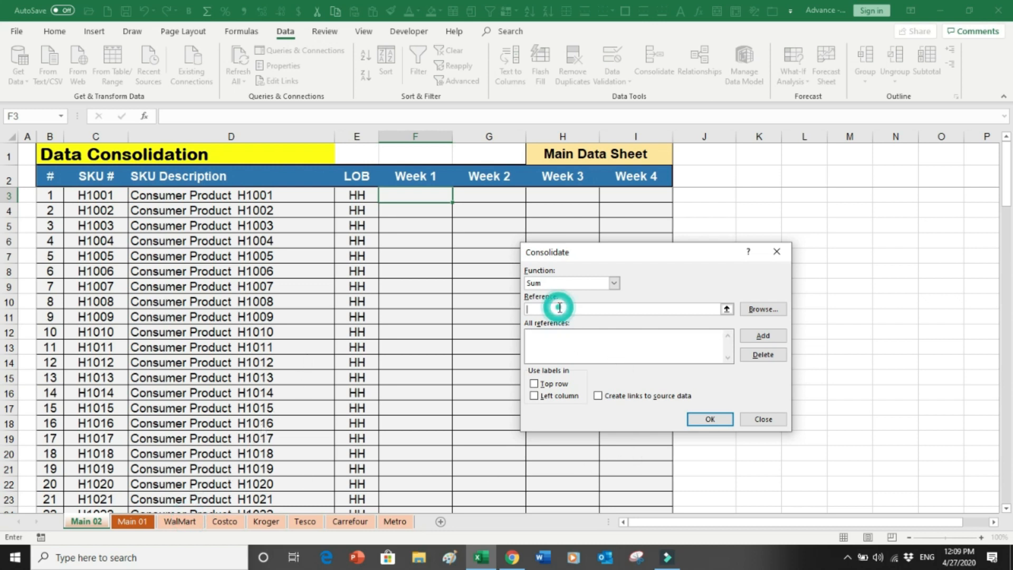
left_click(179, 521)
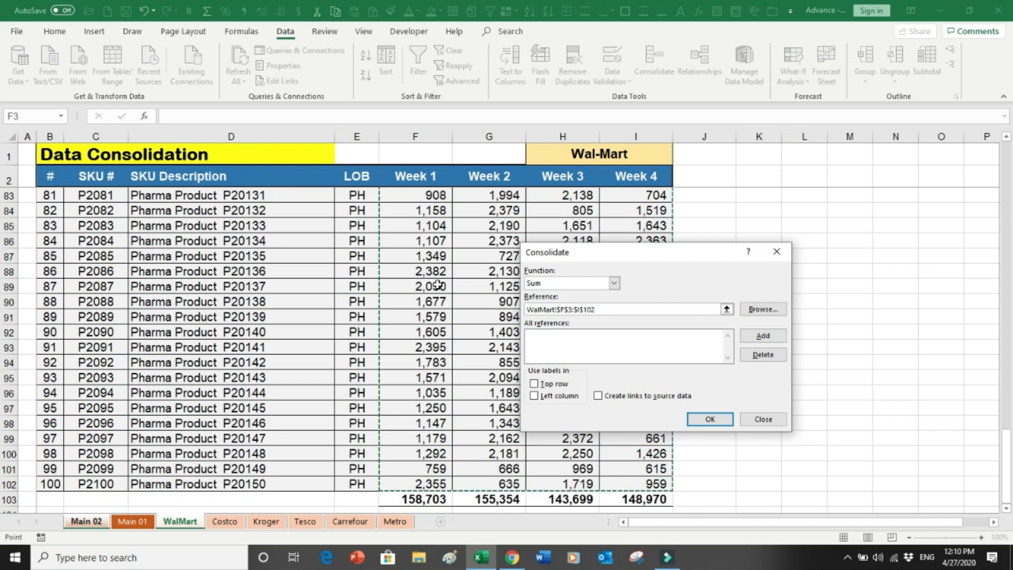
Add WalMart!$F$3:$I$102 and Costco!$F$3:$I$102, enable links to source data, and consolidate into Main 02.
left_click(762, 336)
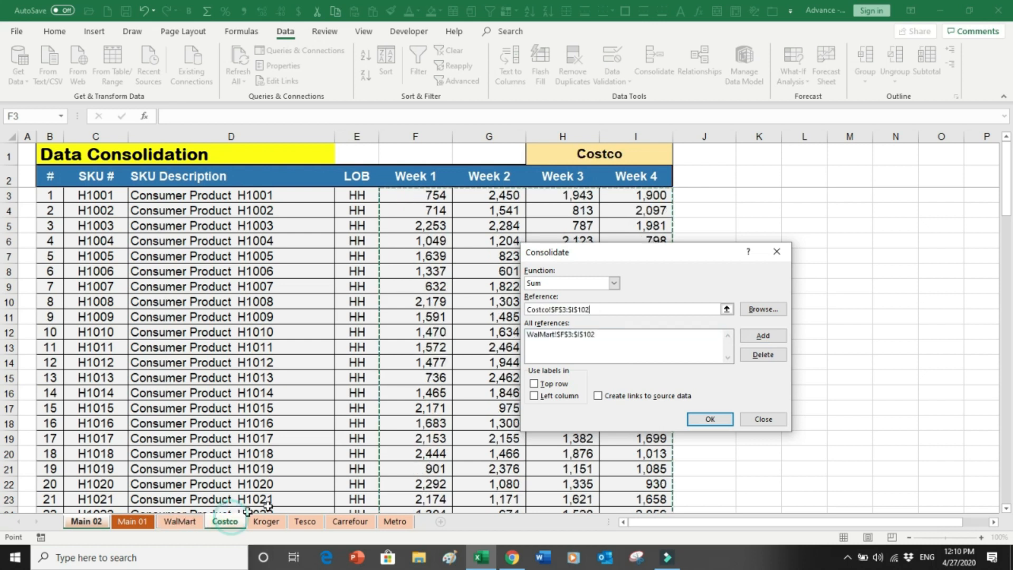
mouse_move(762, 336)
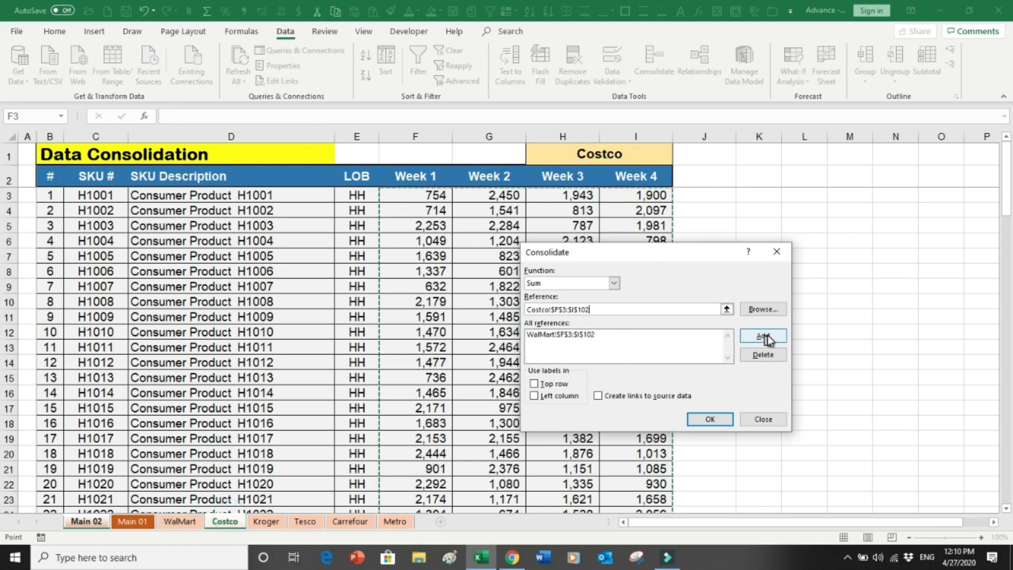
left_click(762, 337)
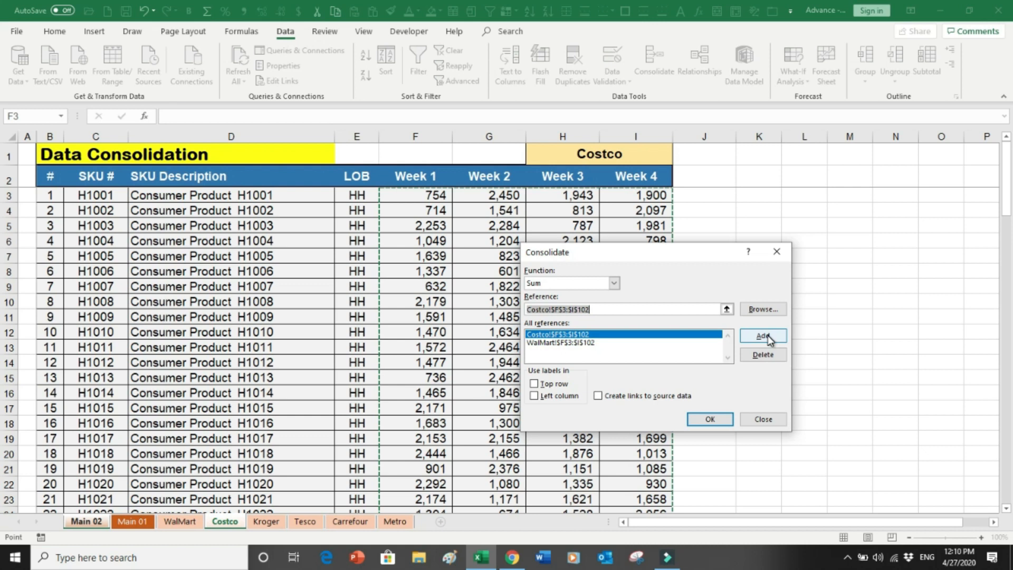
mouse_move(595, 421)
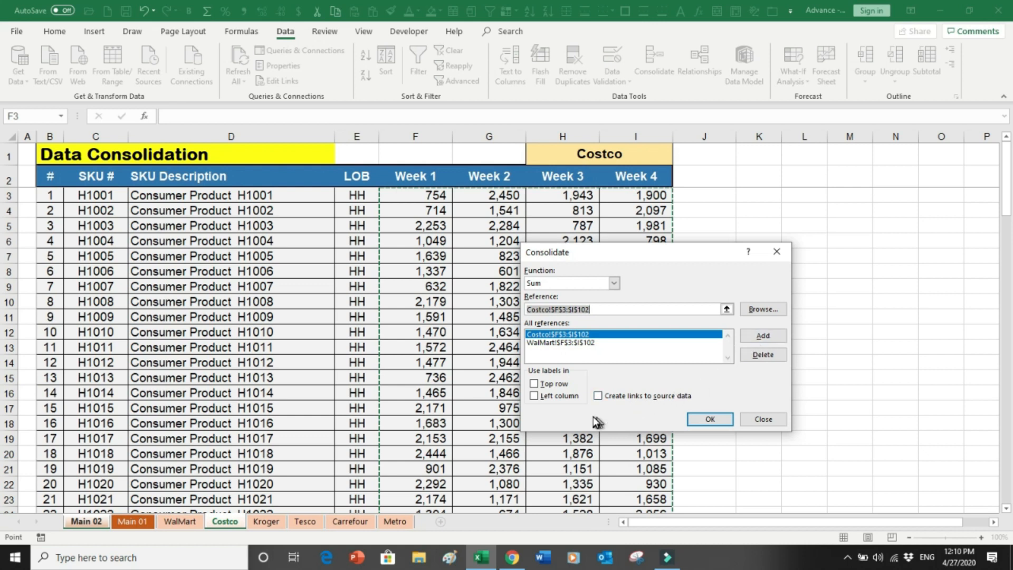
mouse_move(619, 405)
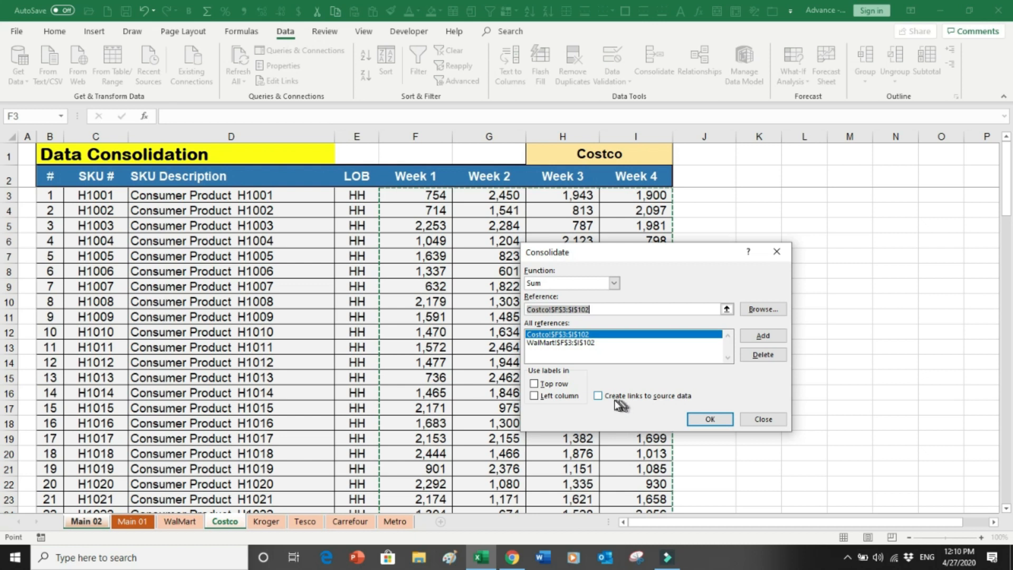
mouse_move(604, 402)
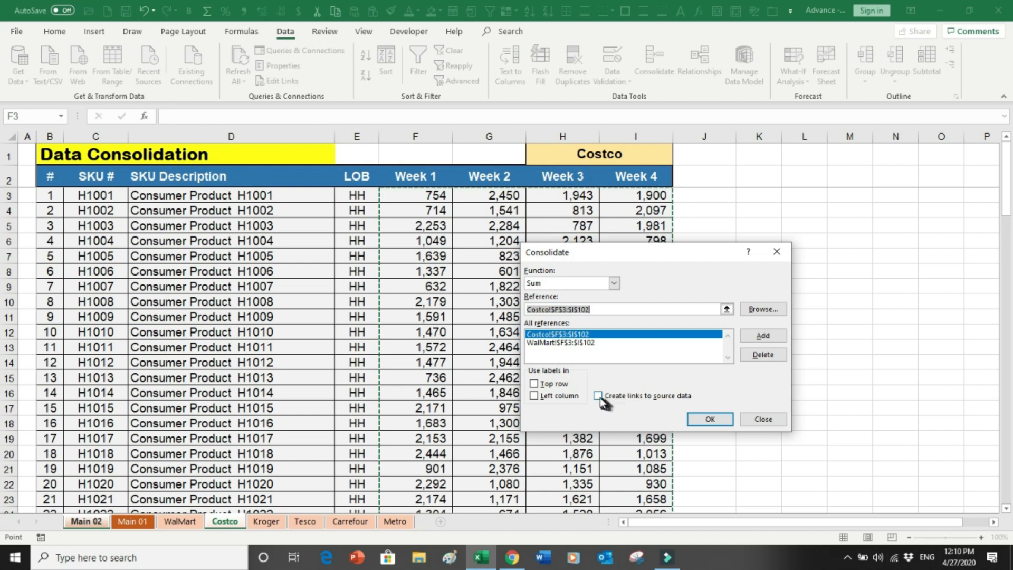
left_click(597, 395)
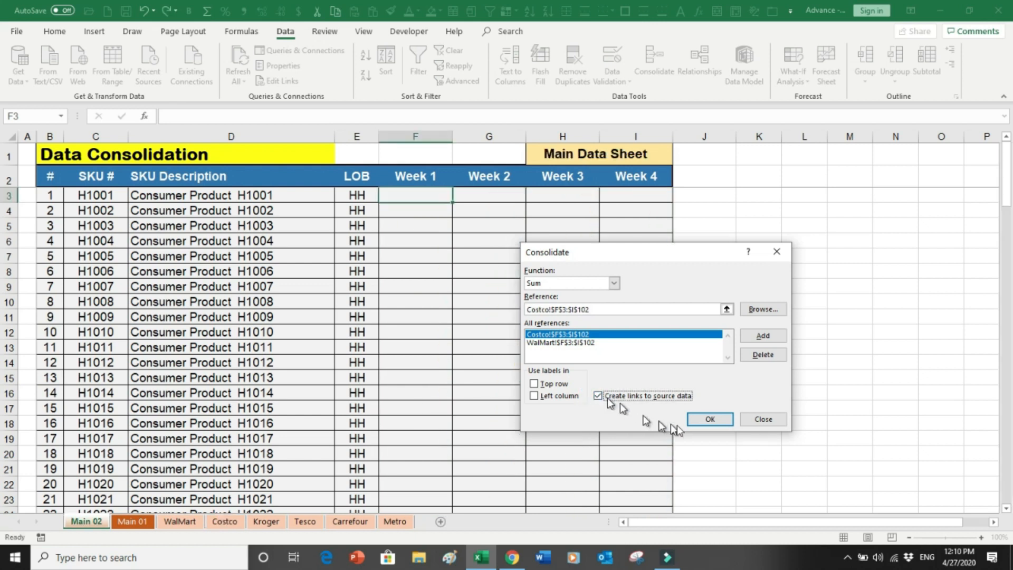
left_click(709, 419)
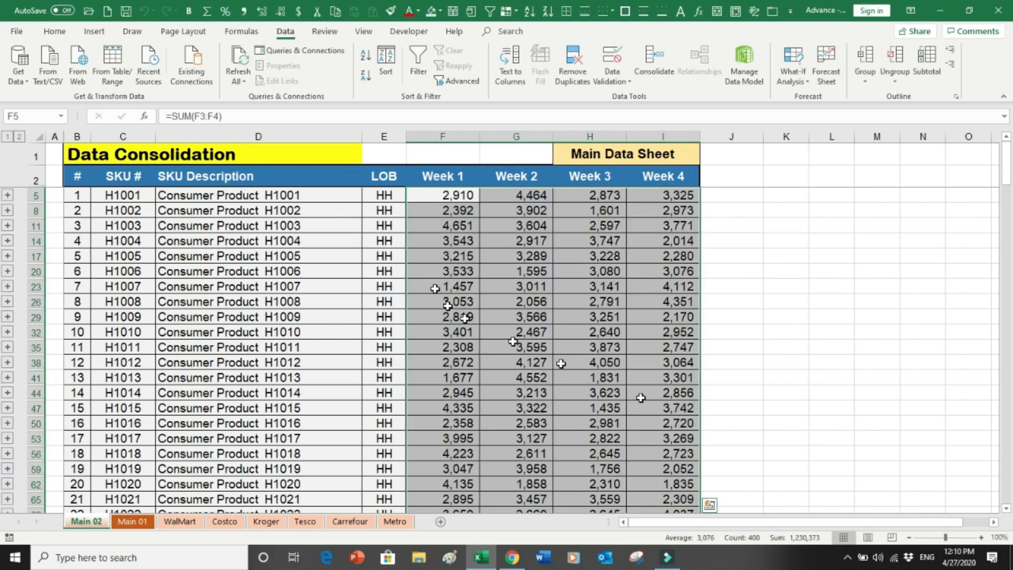
mouse_move(8, 262)
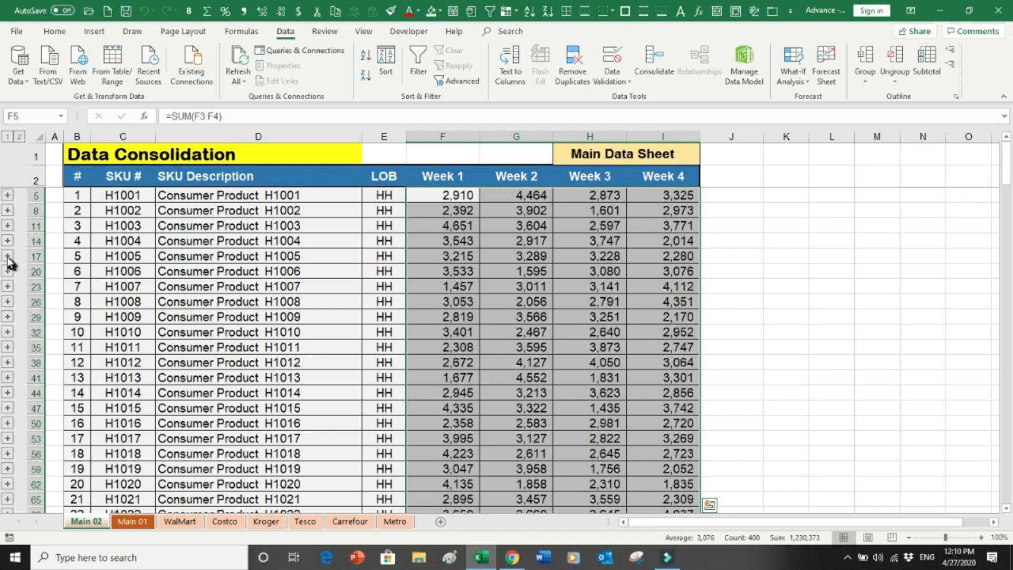
Expand H1005's outline group and inspect the linked Costco value 1,639.
left_click(7, 255)
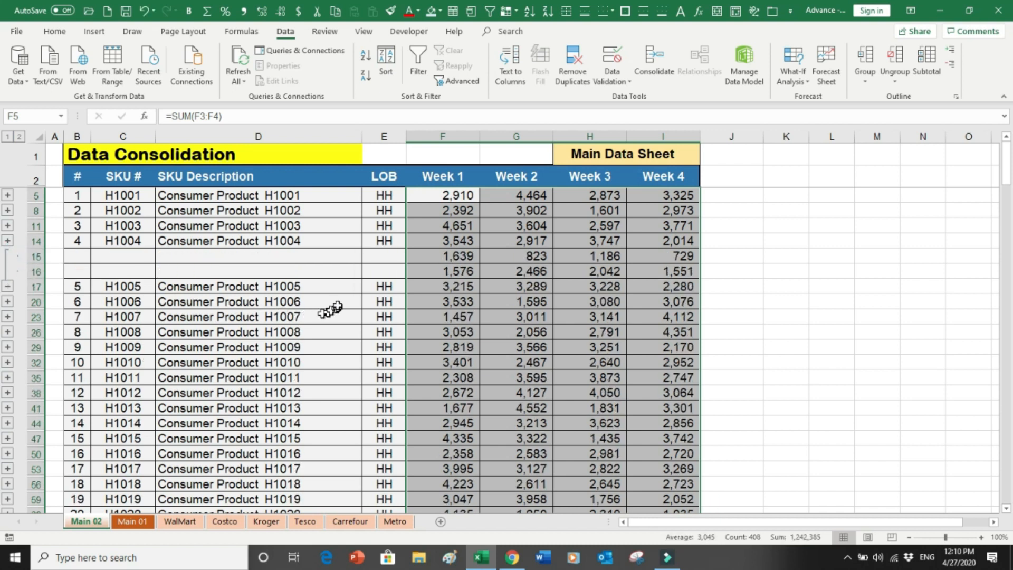
left_click(383, 300)
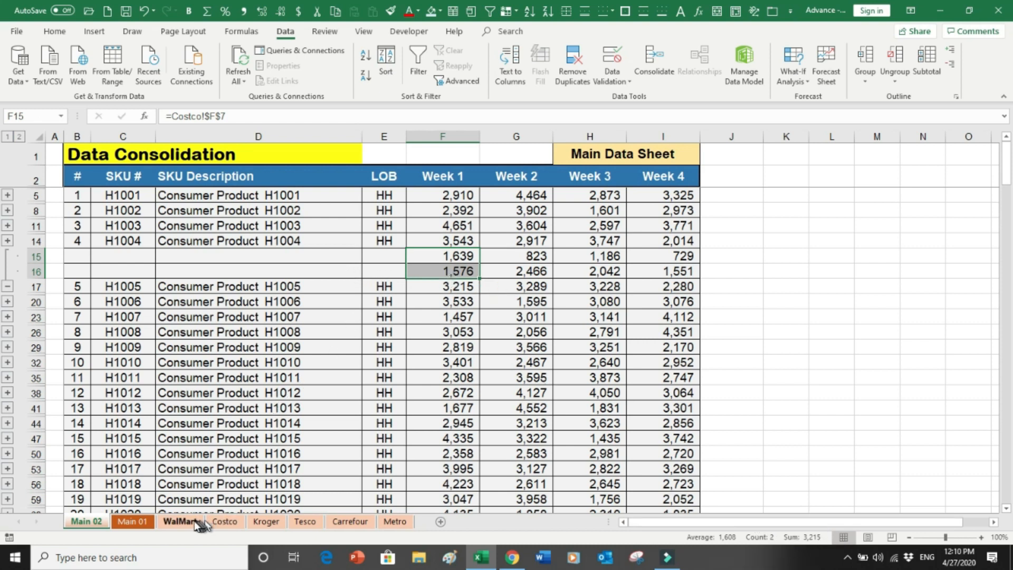
left_click(179, 521)
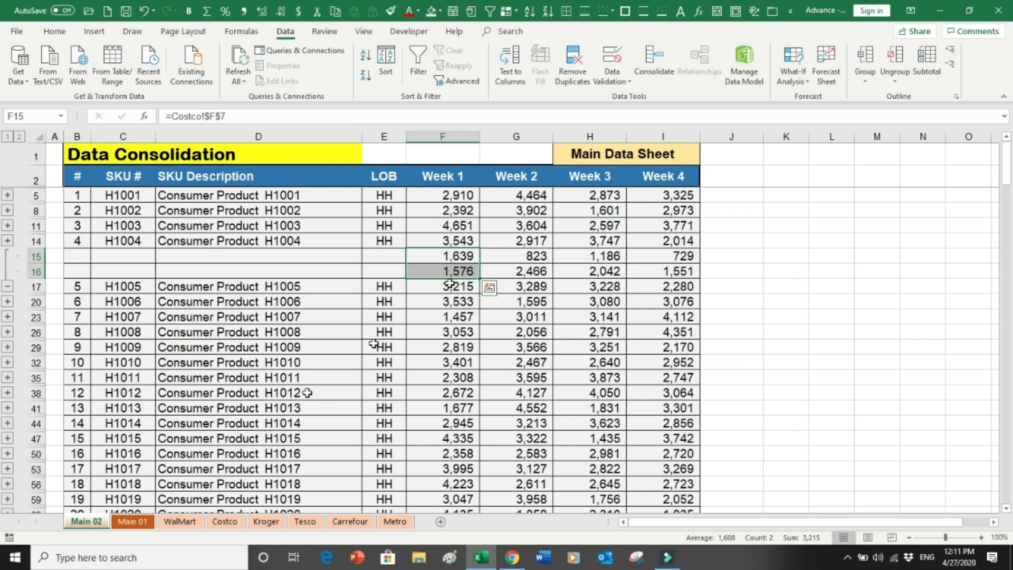
Set WalMart's H1005 Week 1 value to 0 and return to Main 02, now showing 1,639.
left_click(179, 521)
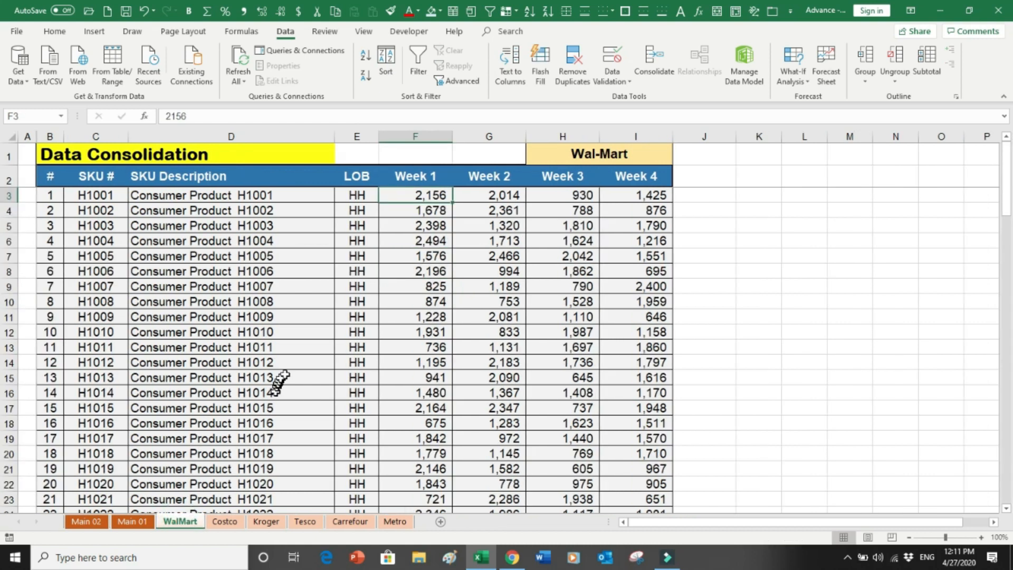
left_click(413, 255)
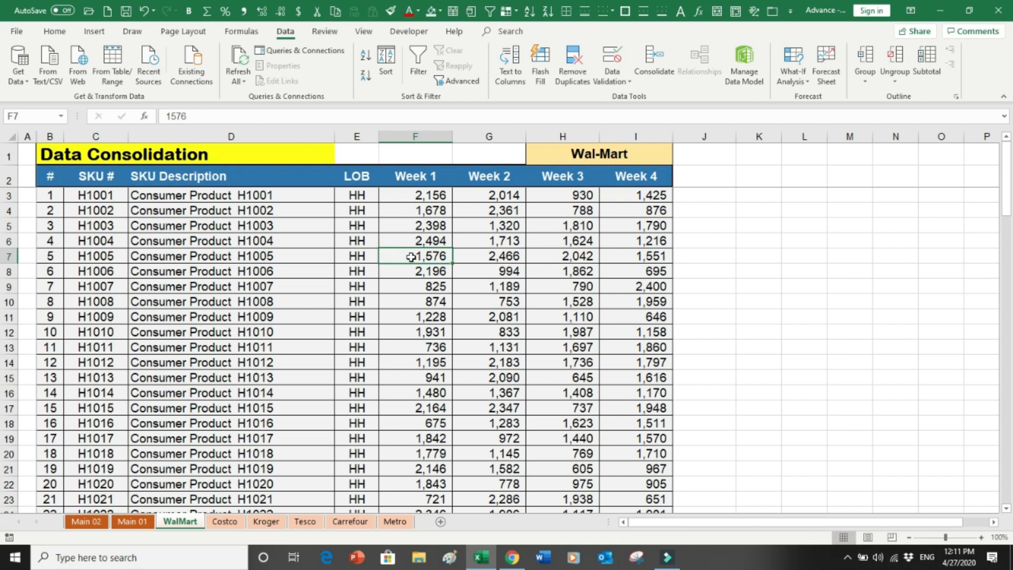
type("0")
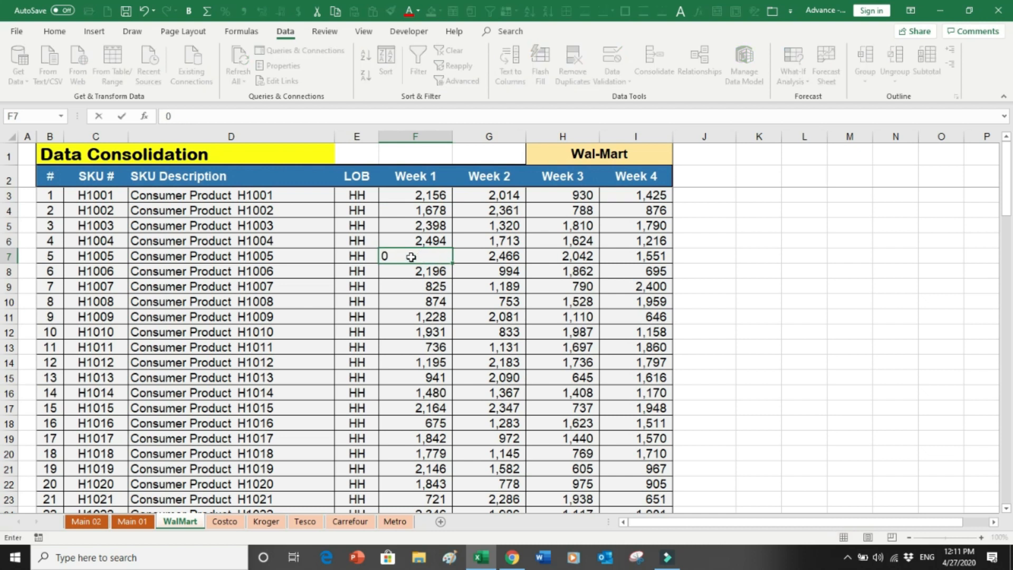
key("Return")
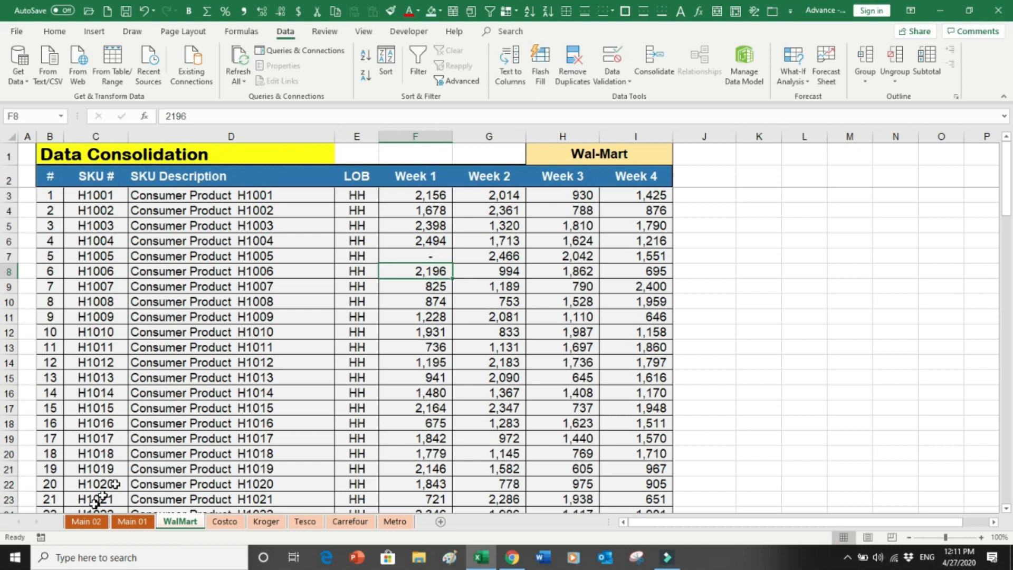
left_click(85, 521)
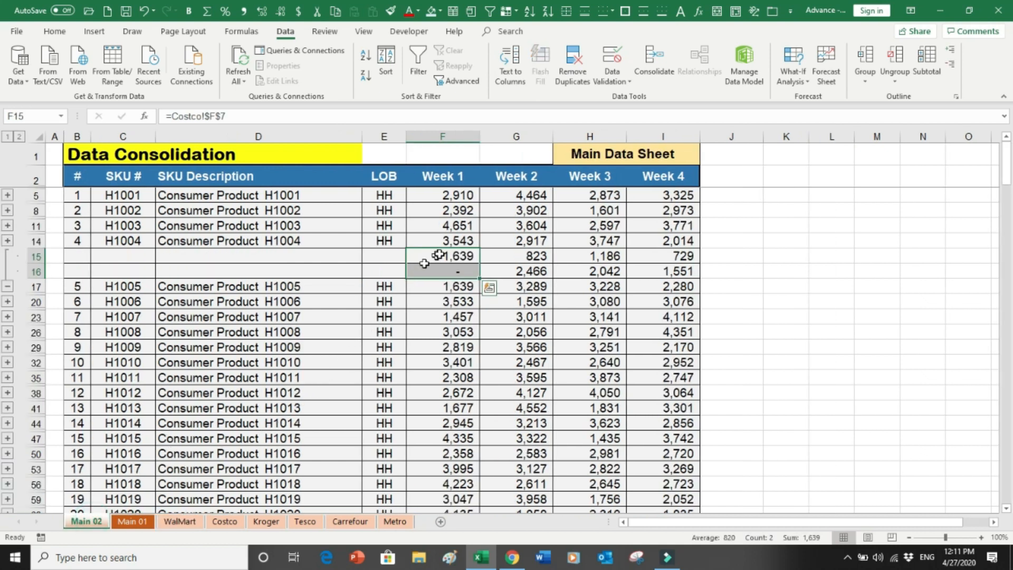
mouse_move(442, 264)
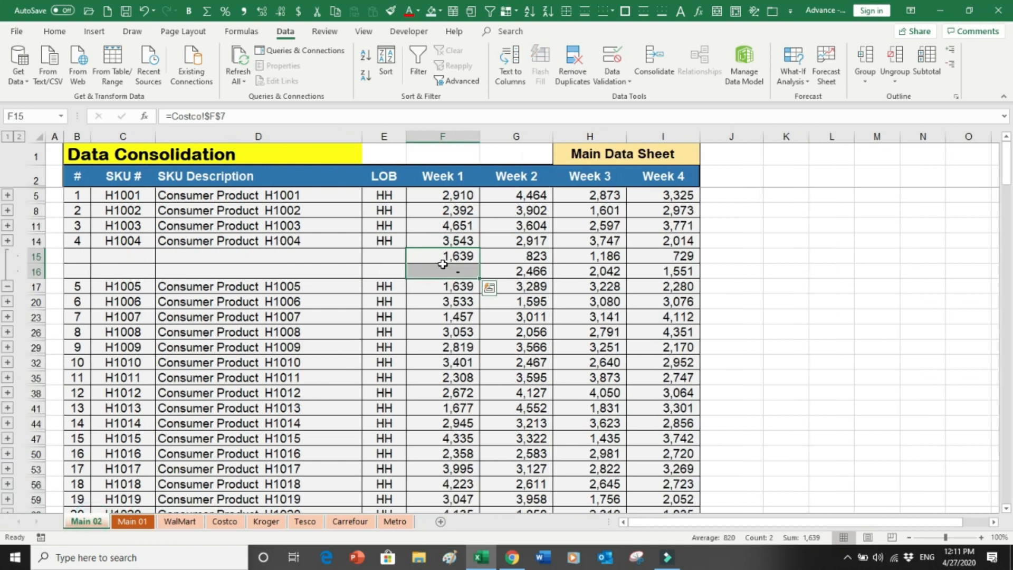